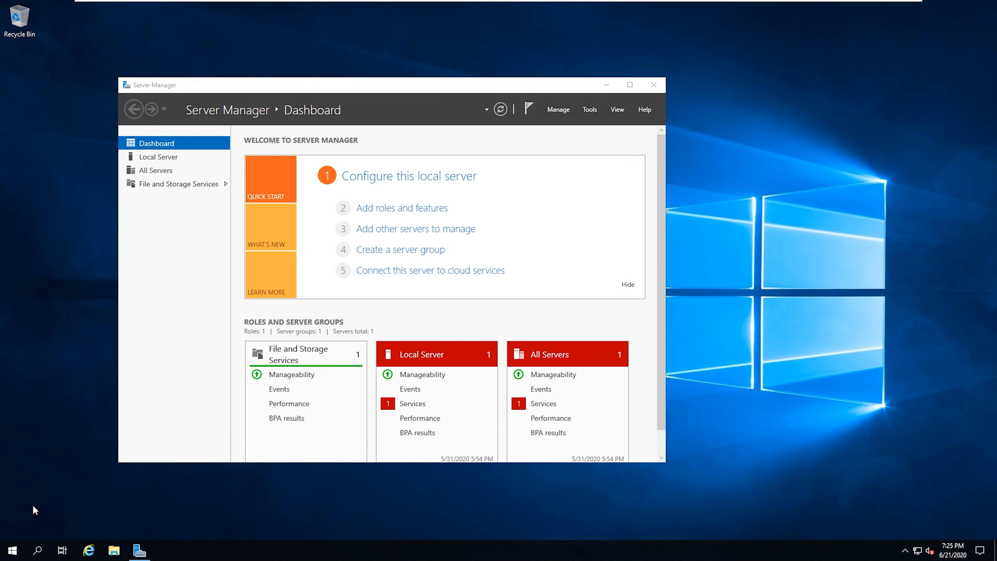
{"action": "mouse_move", "coordinate": [30, 512]}
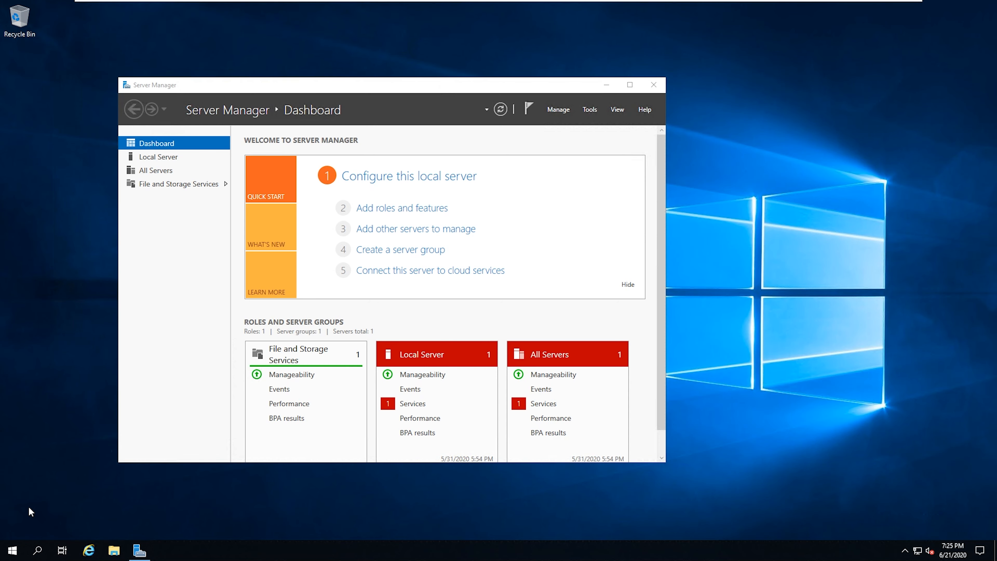
Search the Start menu for 'event' and launch Event Viewer from the results
{"action": "left_click", "coordinate": [12, 550]}
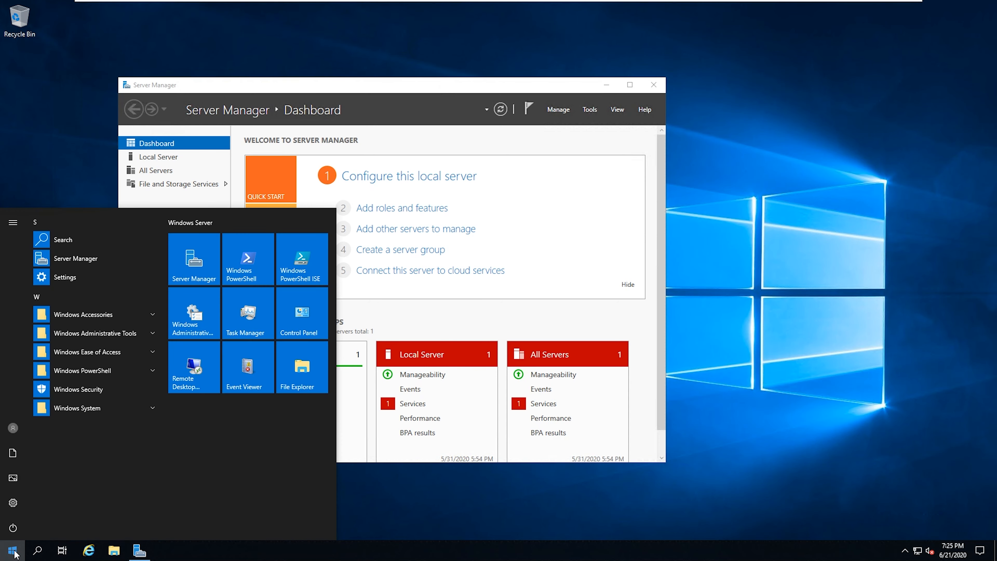
{"action": "type", "text": "event viewer"}
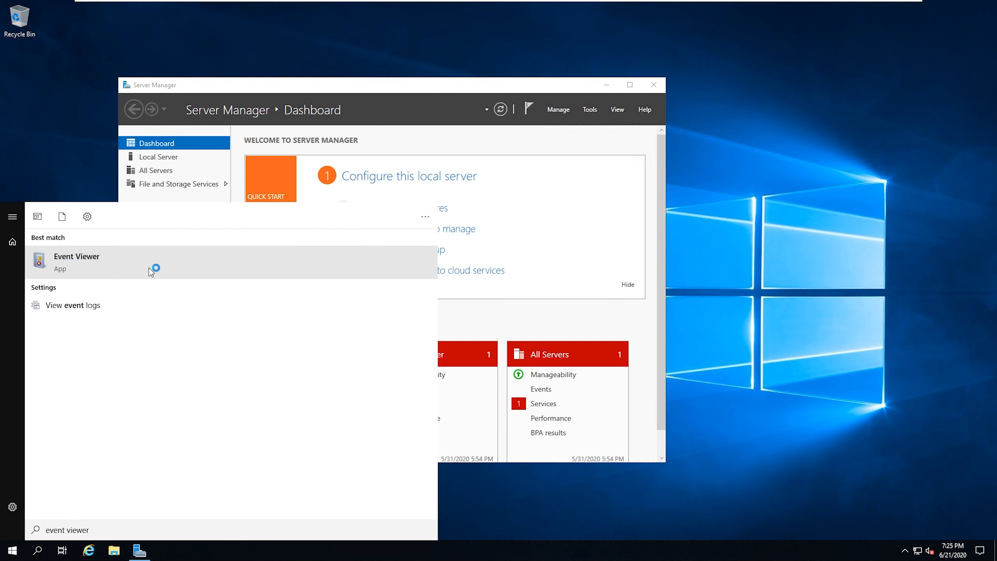
{"action": "left_click", "coordinate": [76, 260]}
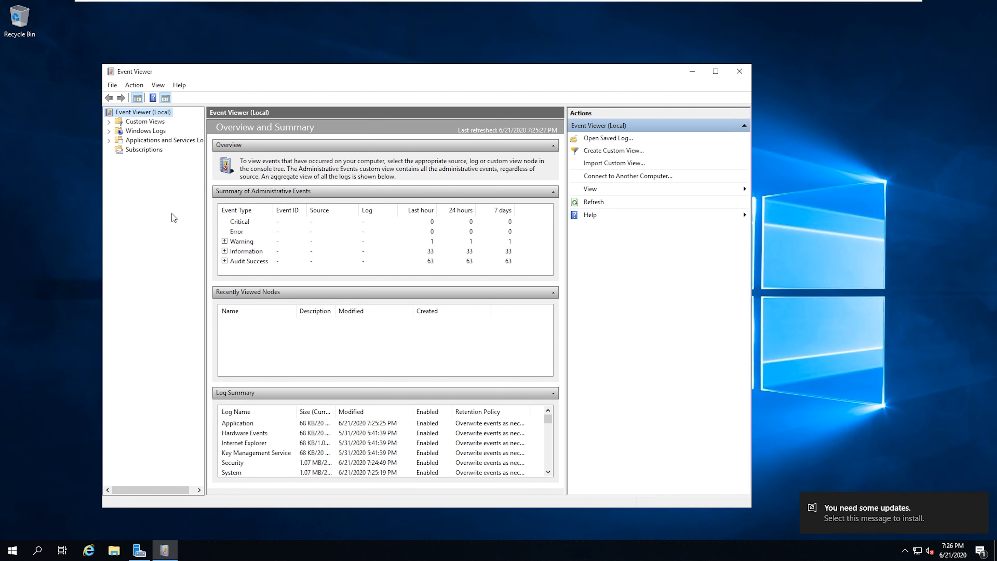
{"action": "mouse_move", "coordinate": [154, 157]}
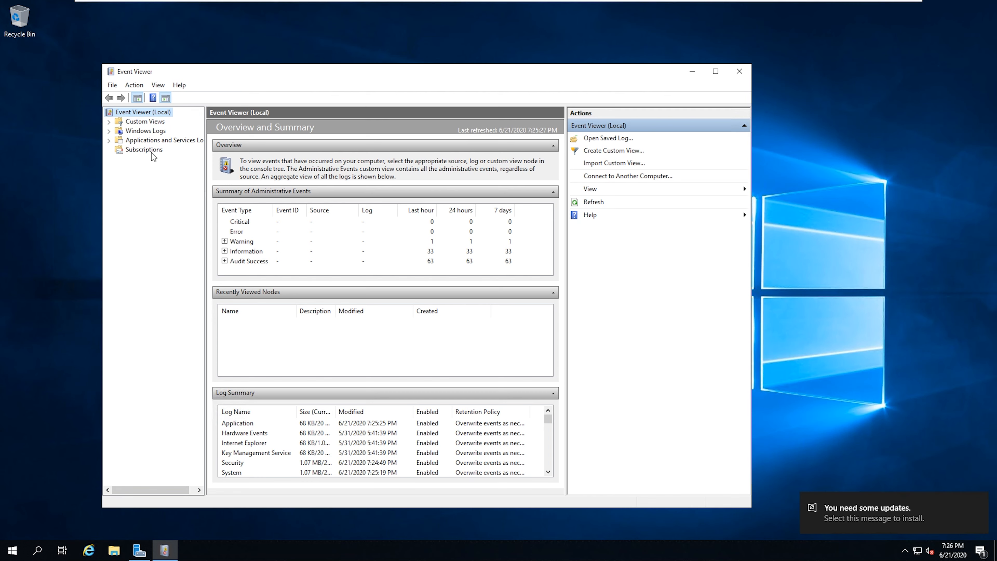
Expand Windows Logs to show Application, Security, Setup, System and Forwarded Events
{"action": "left_click", "coordinate": [109, 131]}
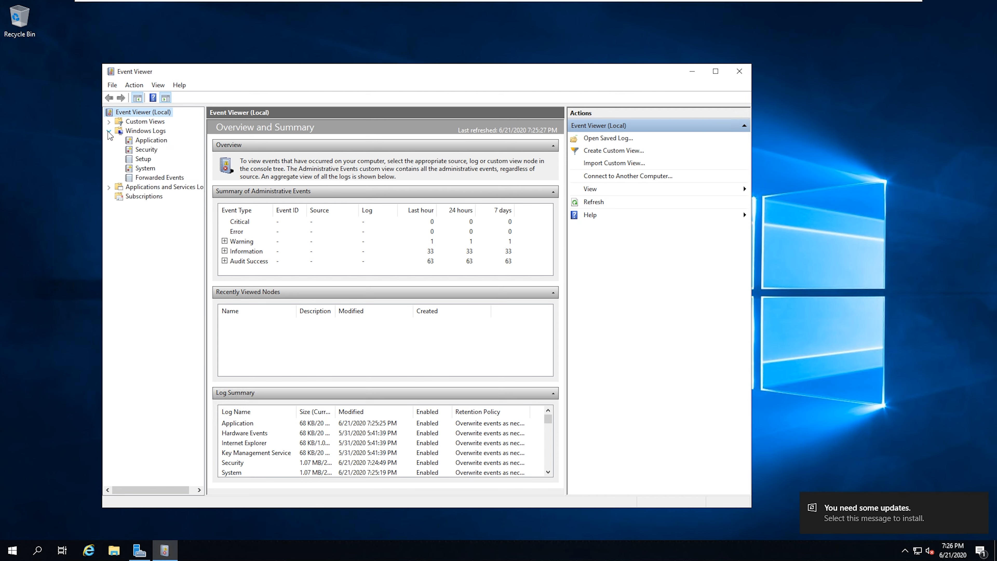
{"action": "left_click", "coordinate": [108, 130]}
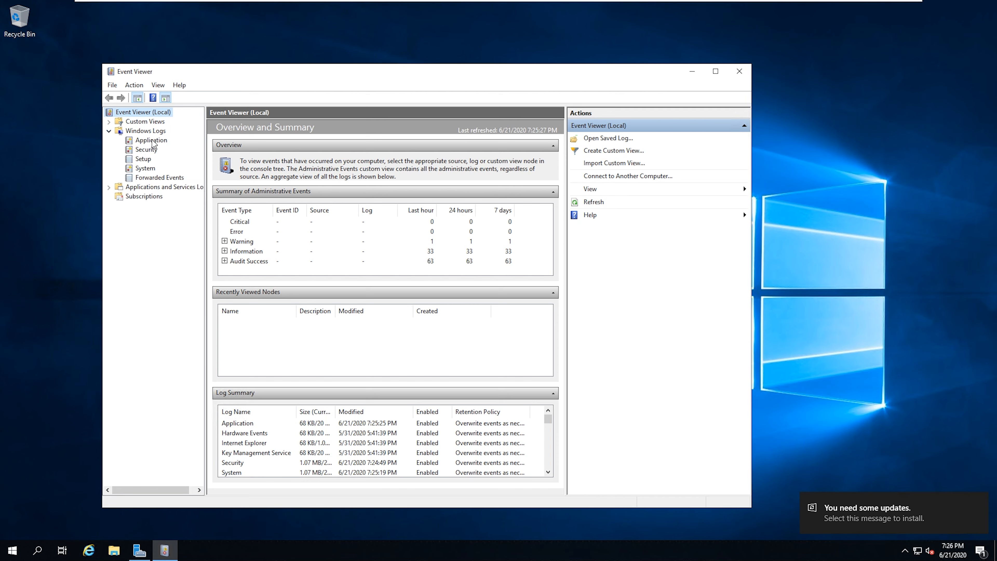
{"action": "mouse_move", "coordinate": [153, 165]}
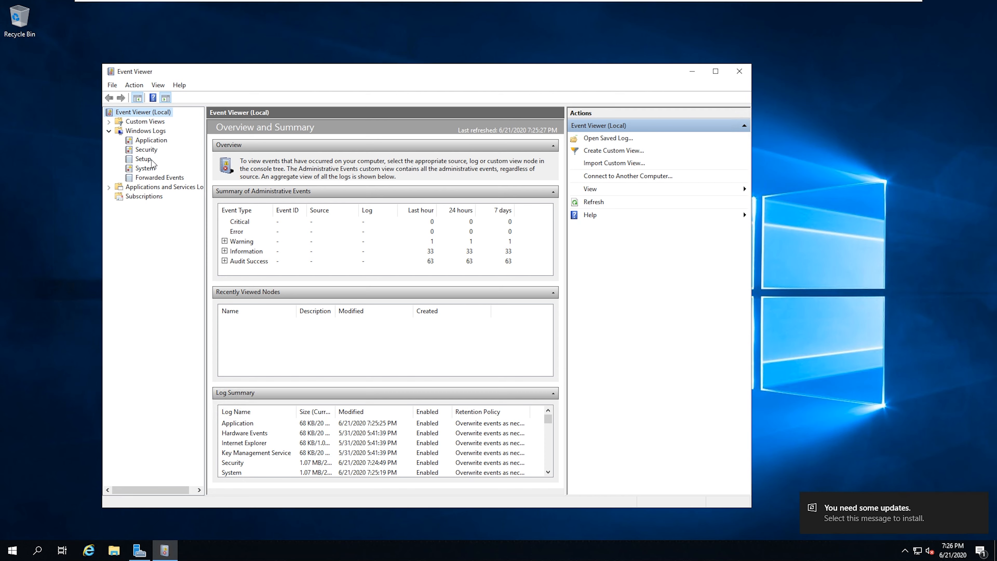
{"action": "mouse_move", "coordinate": [164, 282]}
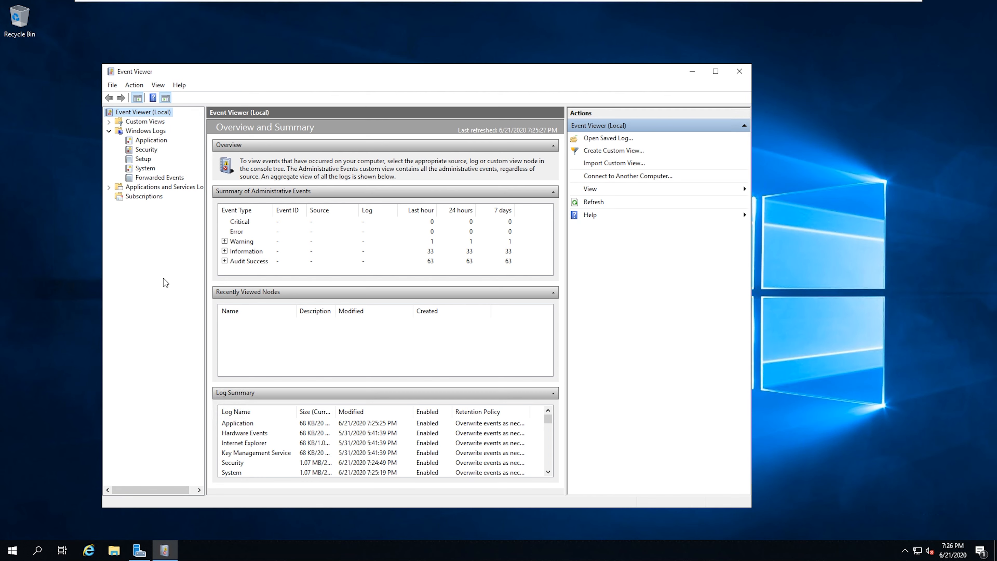
{"action": "mouse_move", "coordinate": [159, 329]}
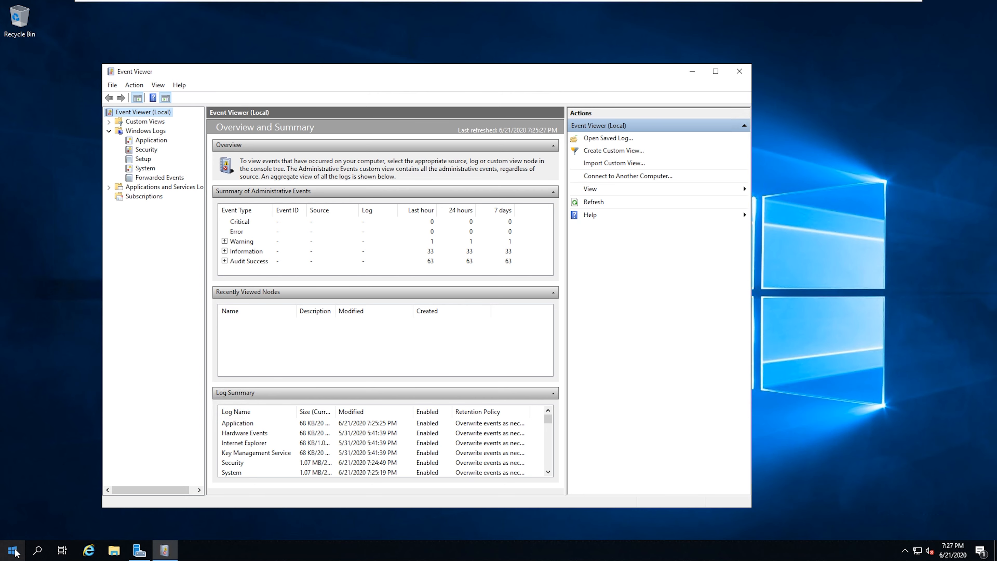
Launch Computer Management via Start search 'compu' and expand its Event Viewer section
{"action": "left_click", "coordinate": [12, 550]}
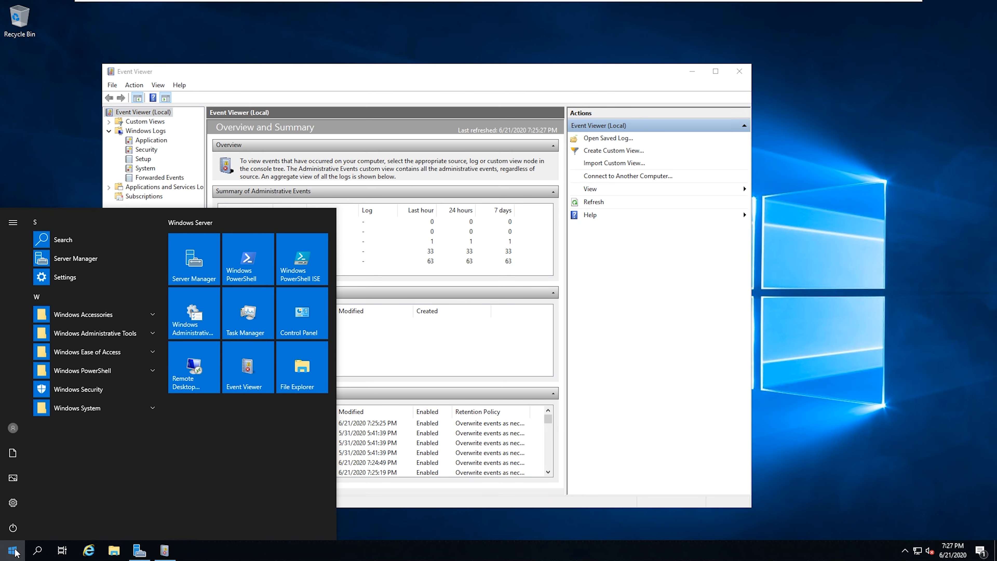
{"action": "type", "text": "computer"}
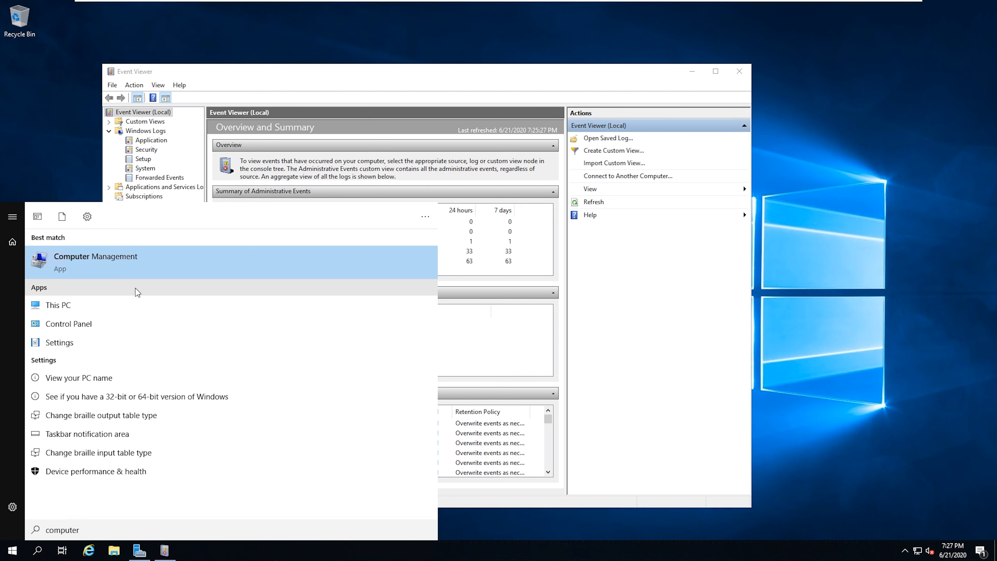
{"action": "left_click", "coordinate": [96, 260]}
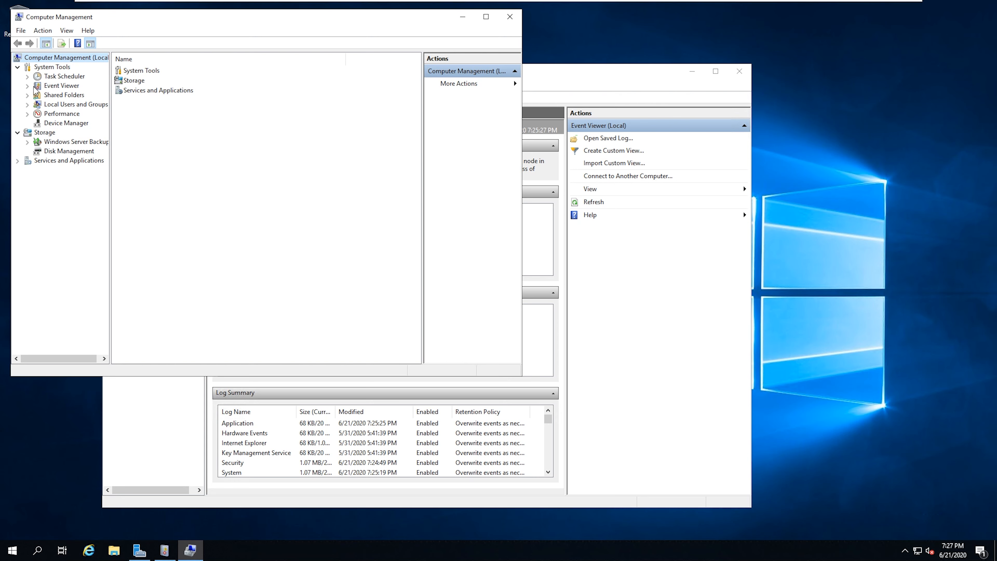
{"action": "left_click", "coordinate": [62, 86]}
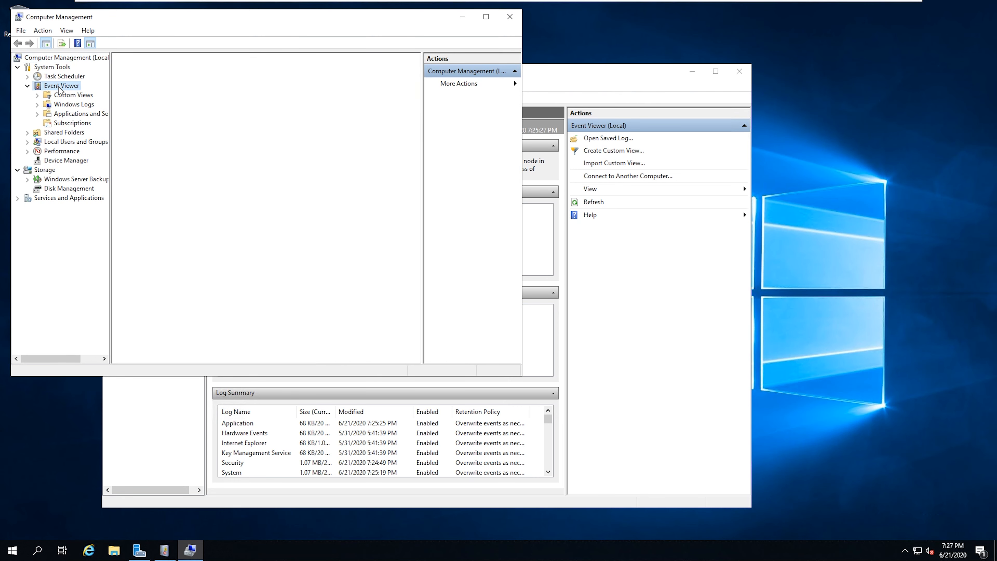
{"action": "left_click", "coordinate": [62, 85]}
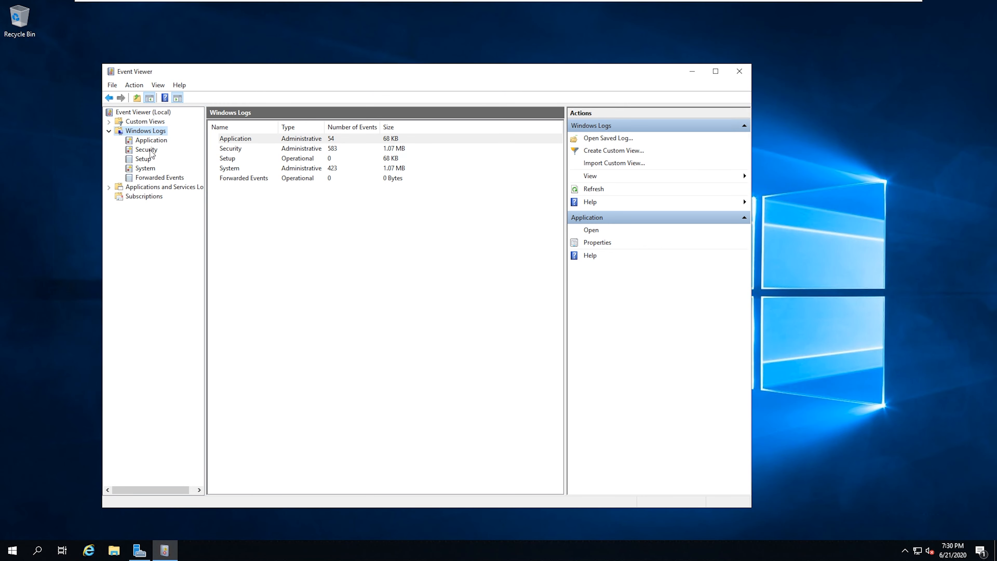
Open the Security log with its 583 events and bring up Filter Current Log
{"action": "left_click", "coordinate": [145, 149]}
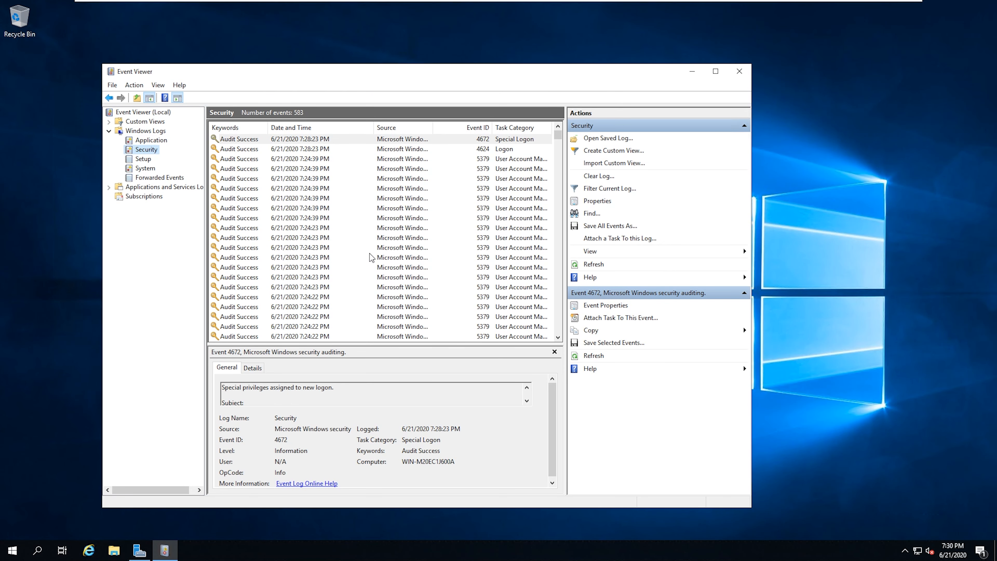
{"action": "mouse_move", "coordinate": [408, 280]}
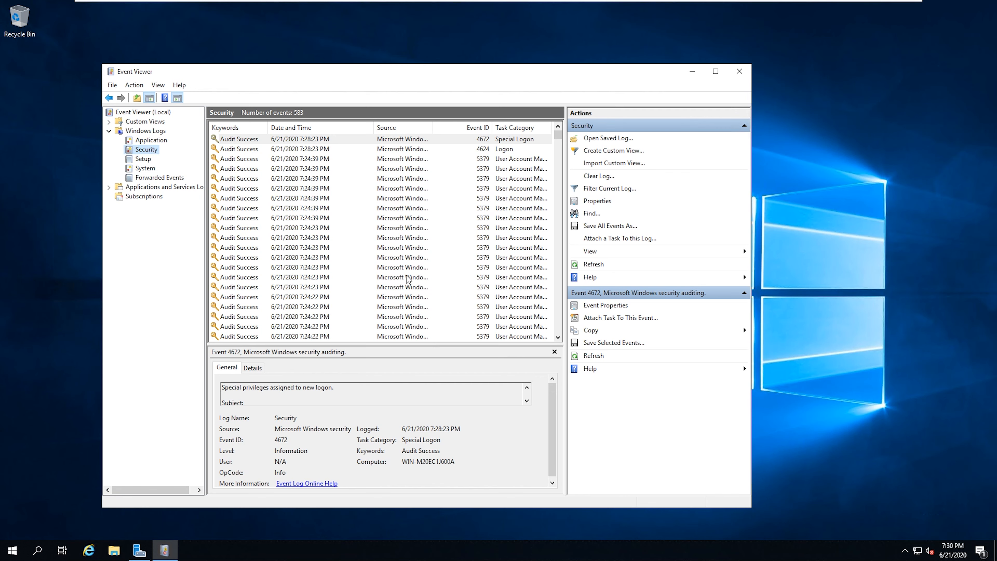
{"action": "mouse_move", "coordinate": [412, 277]}
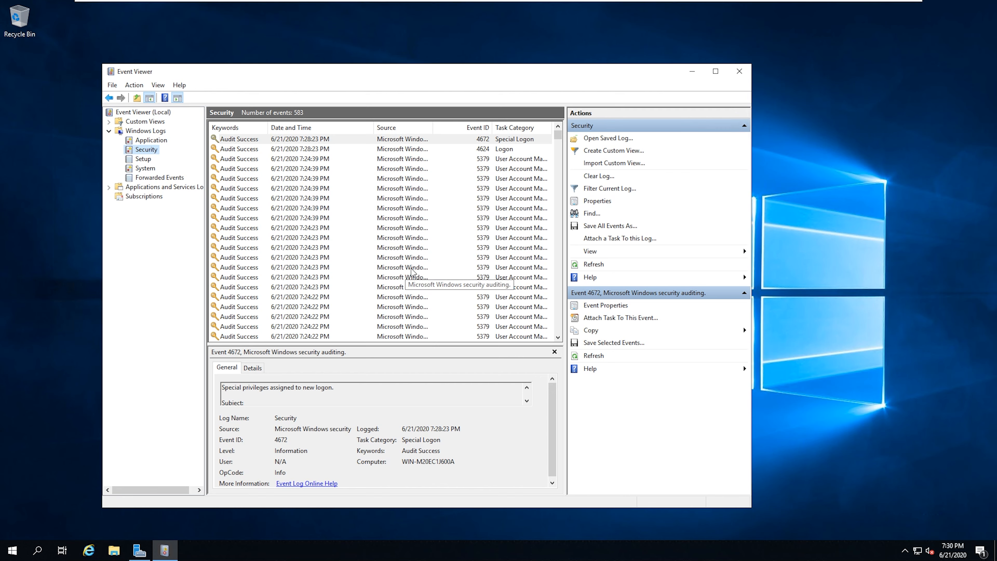
{"action": "mouse_move", "coordinate": [419, 267]}
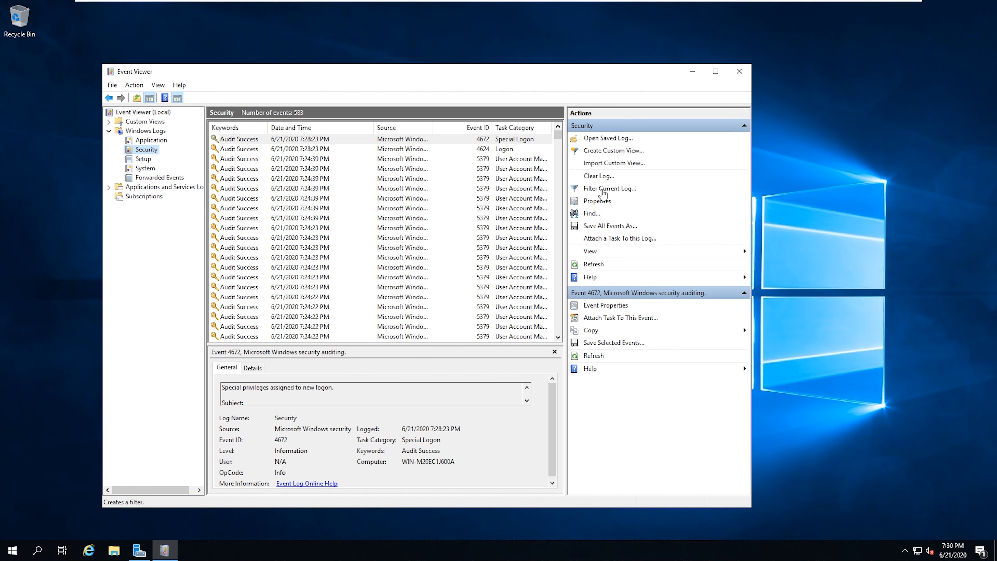
{"action": "left_click", "coordinate": [608, 188]}
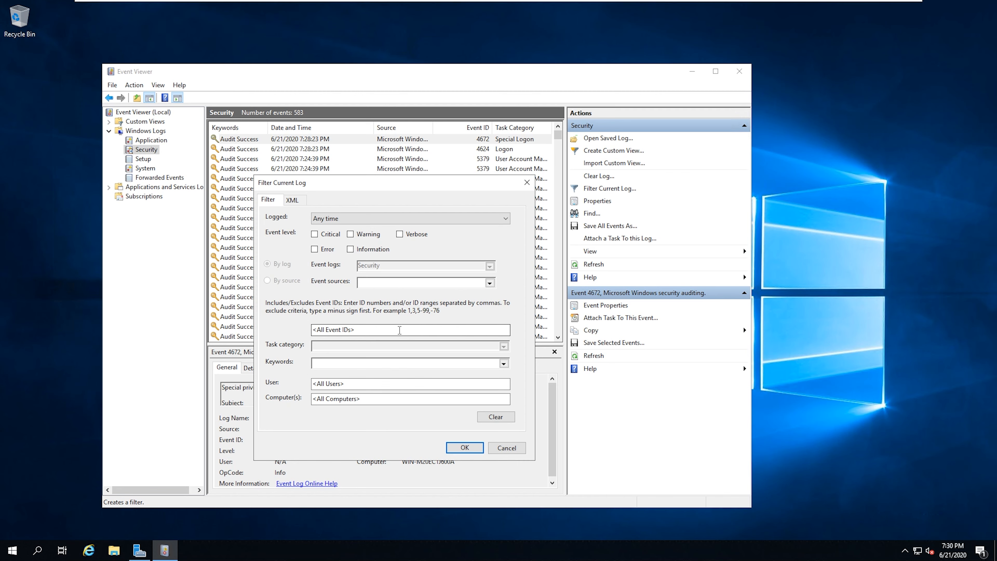
Filter the Security log to event ID 4624, leaving 94 logon events
{"action": "left_click", "coordinate": [411, 329]}
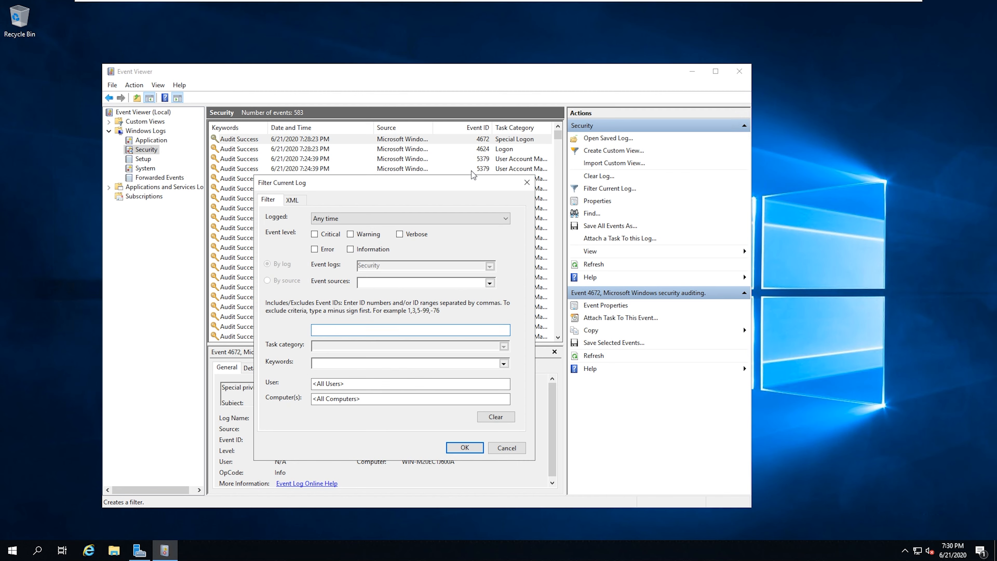
{"action": "mouse_move", "coordinate": [445, 252]}
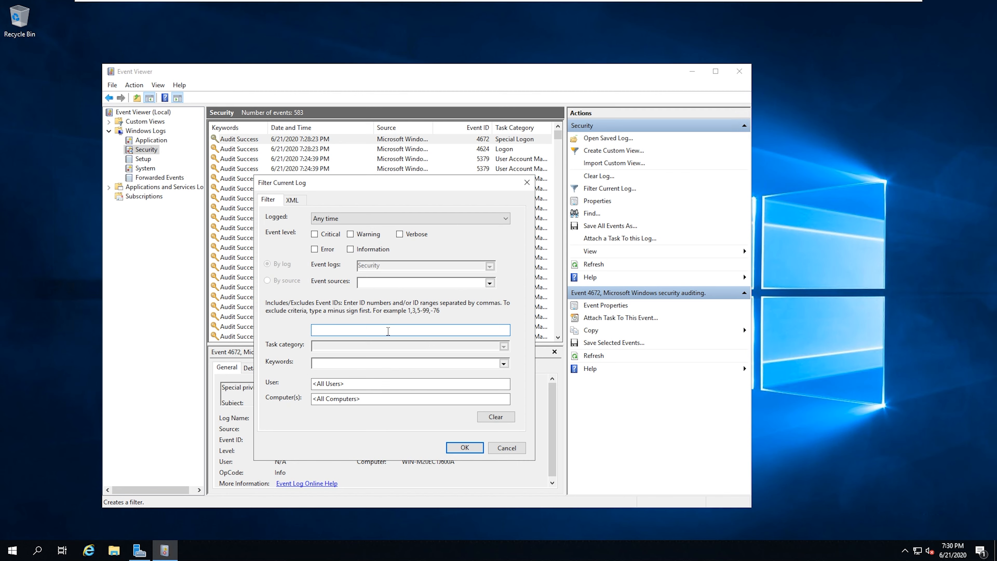
{"action": "type", "text": "4624"}
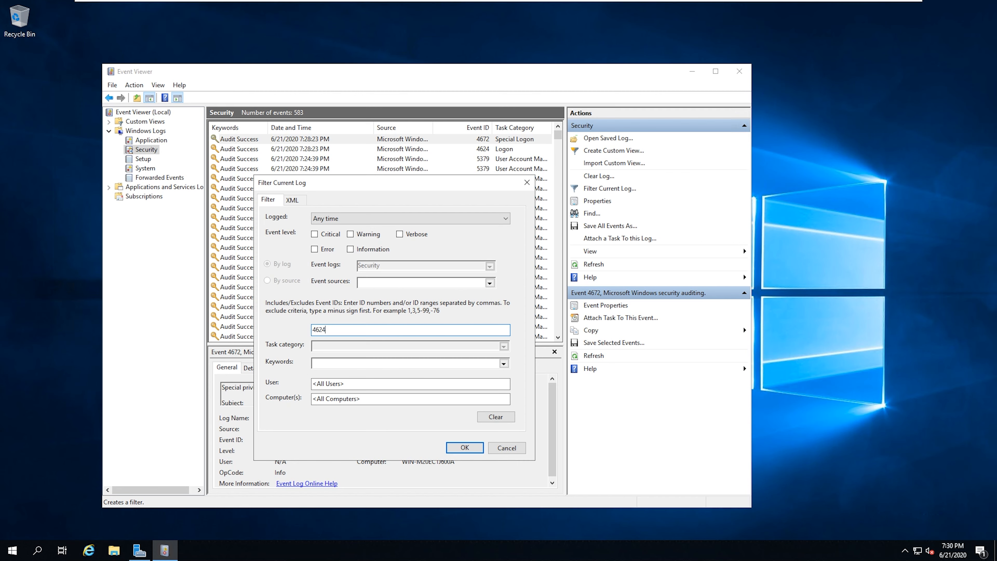
{"action": "mouse_move", "coordinate": [378, 316]}
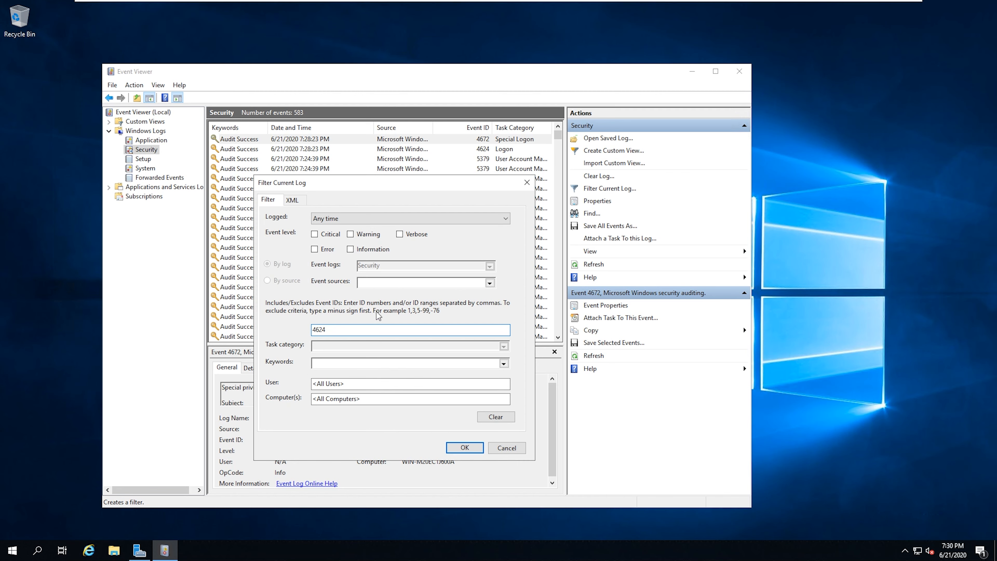
{"action": "mouse_move", "coordinate": [404, 303]}
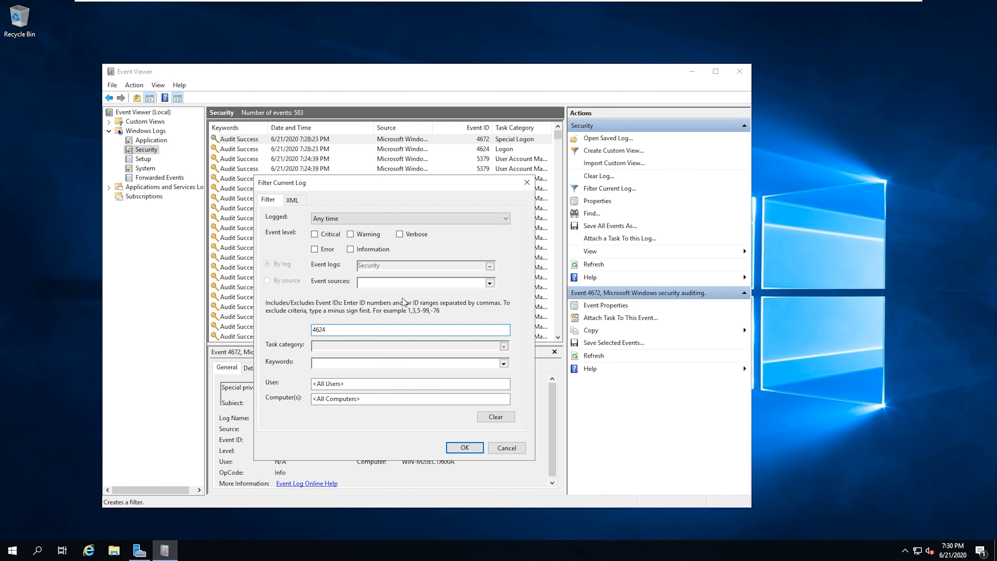
{"action": "mouse_move", "coordinate": [371, 322]}
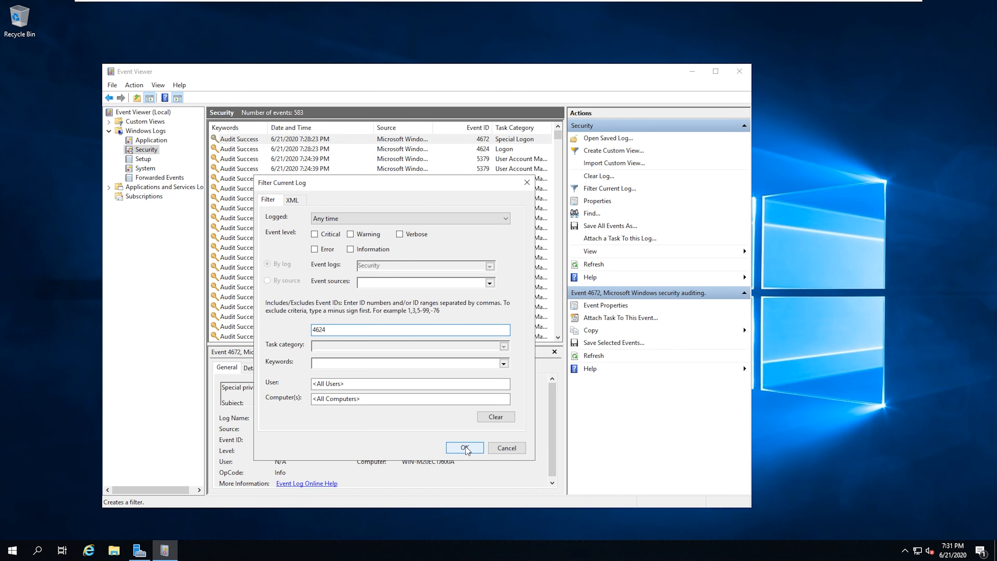
{"action": "left_click", "coordinate": [464, 447]}
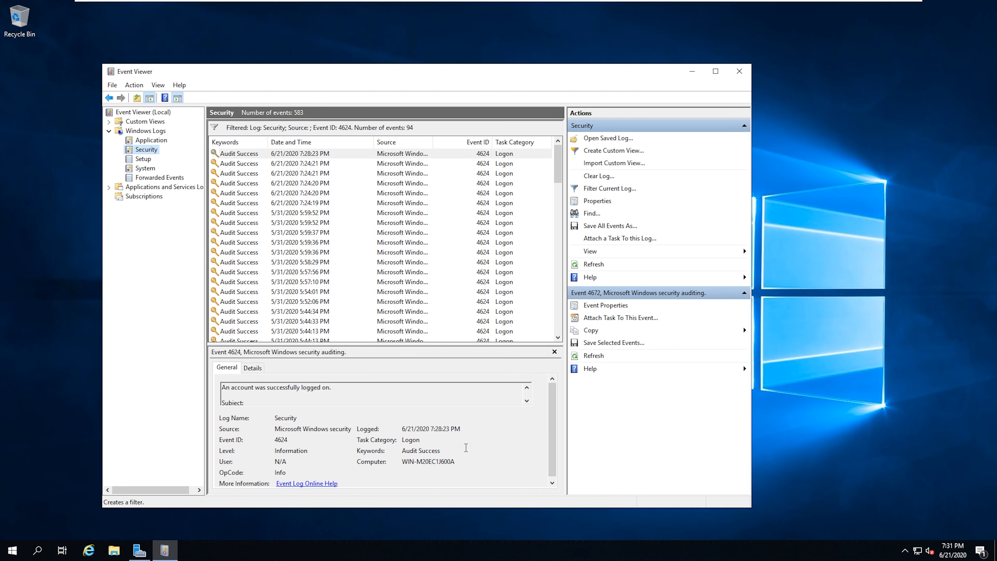
{"action": "left_click", "coordinate": [299, 192]}
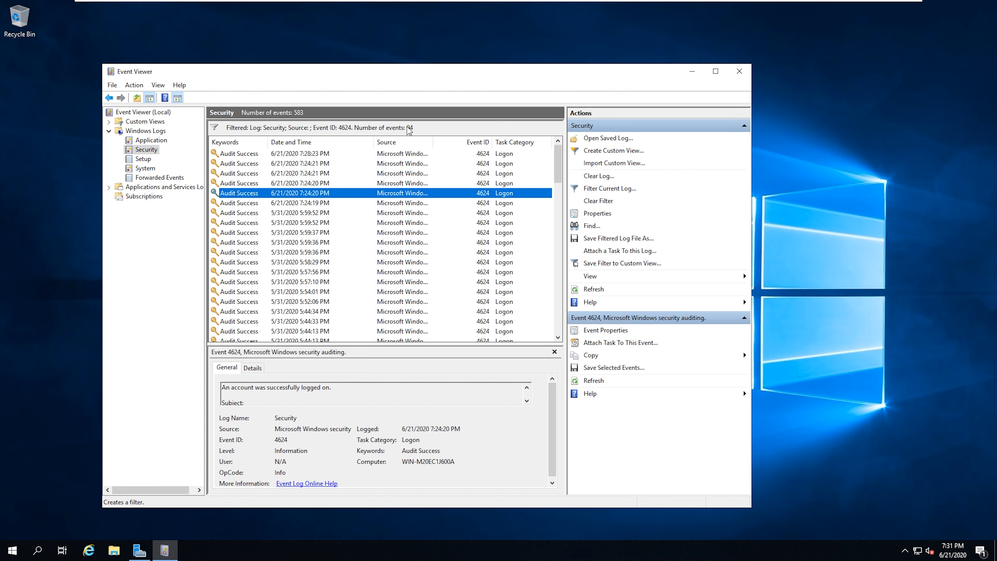
{"action": "mouse_move", "coordinate": [364, 238]}
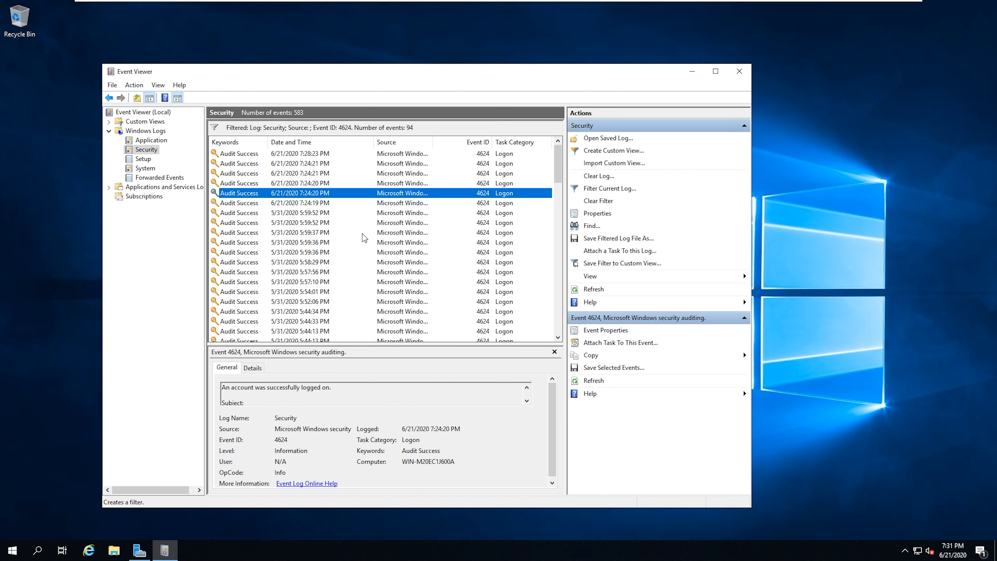
{"action": "mouse_move", "coordinate": [466, 215]}
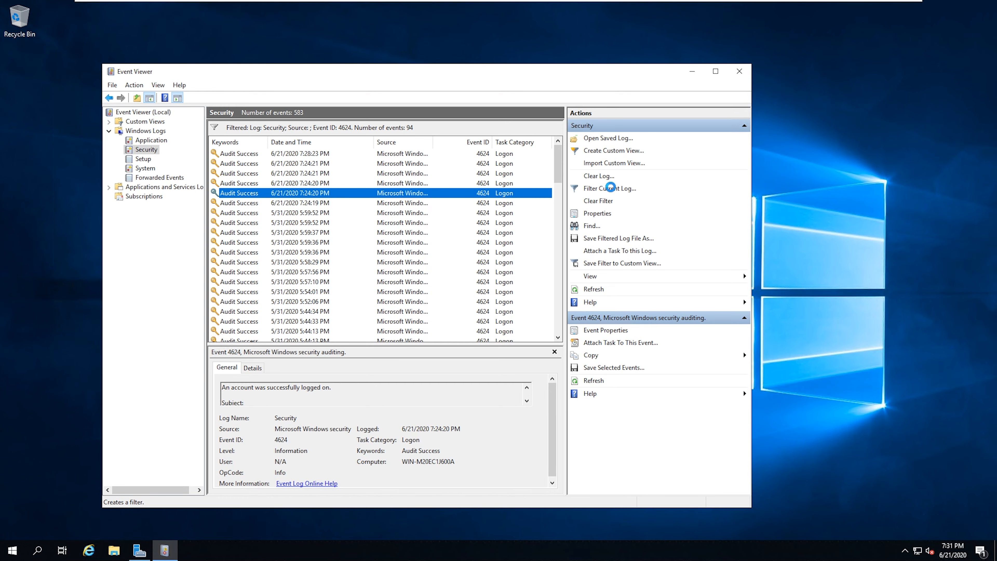
Reopen the current log filter and add a comma after 4624 in Event IDs
{"action": "left_click", "coordinate": [609, 188]}
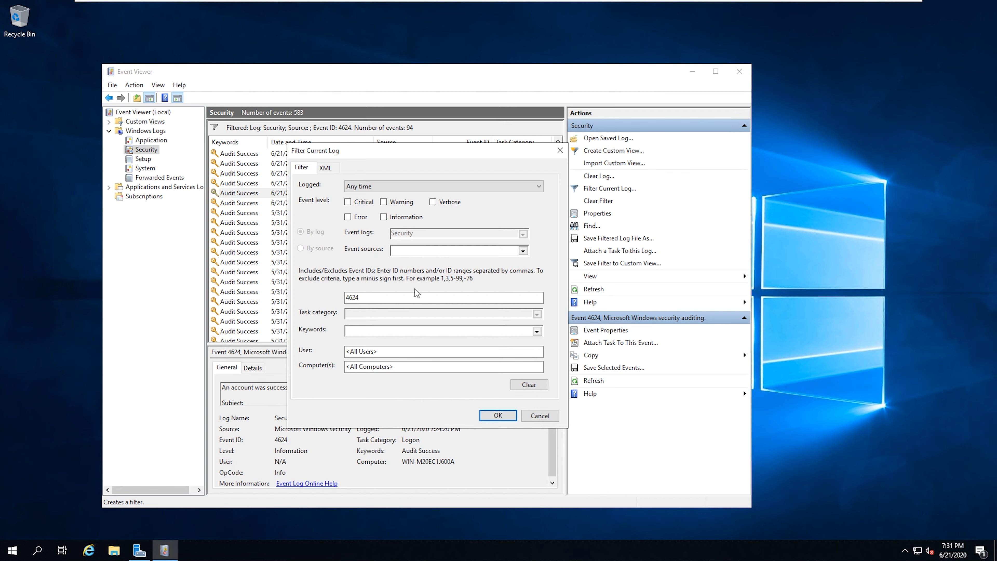
{"action": "left_click", "coordinate": [443, 297]}
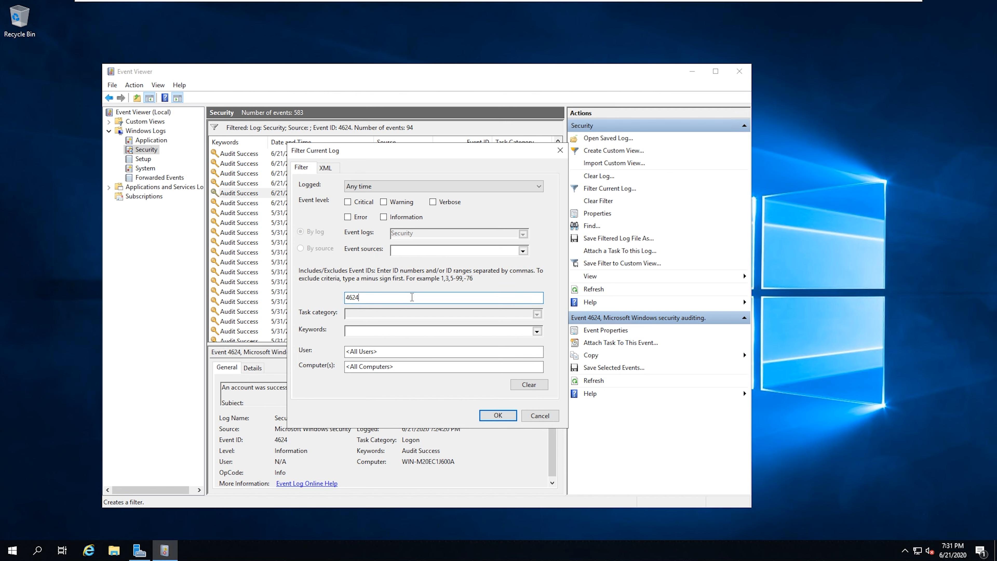
{"action": "type", "text": ","}
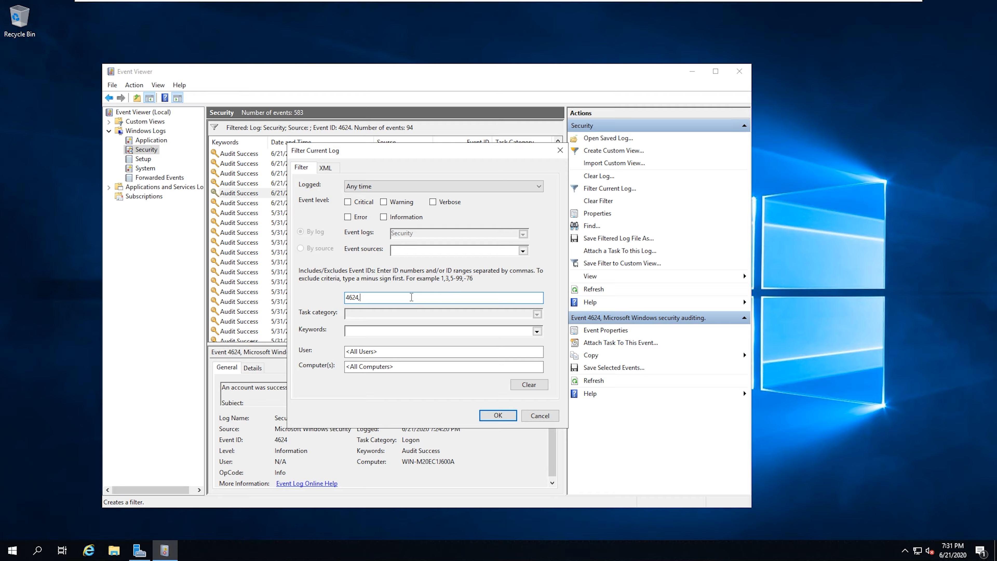
Confirm the filter so the Security log stays limited to 94 event ID 4624 logons
{"action": "left_click", "coordinate": [498, 416]}
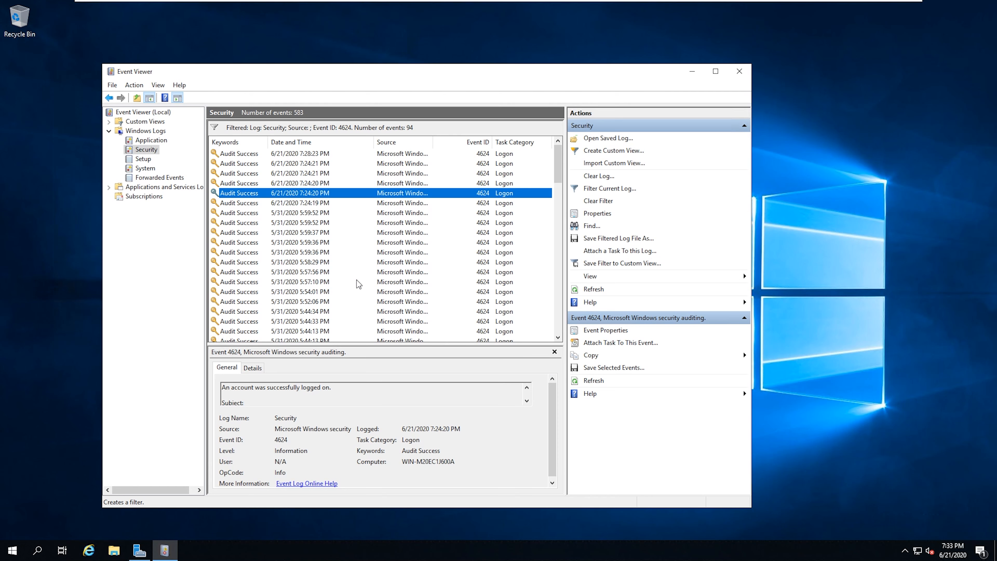
{"action": "mouse_move", "coordinate": [327, 255]}
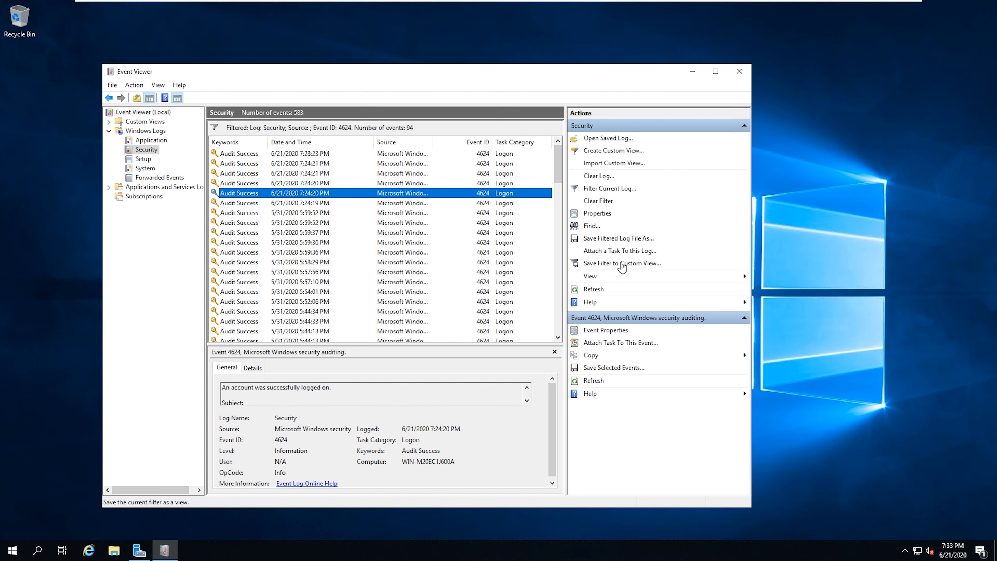
Save the current 4624 filter as a custom view named 'Test 1'
{"action": "left_click", "coordinate": [622, 263]}
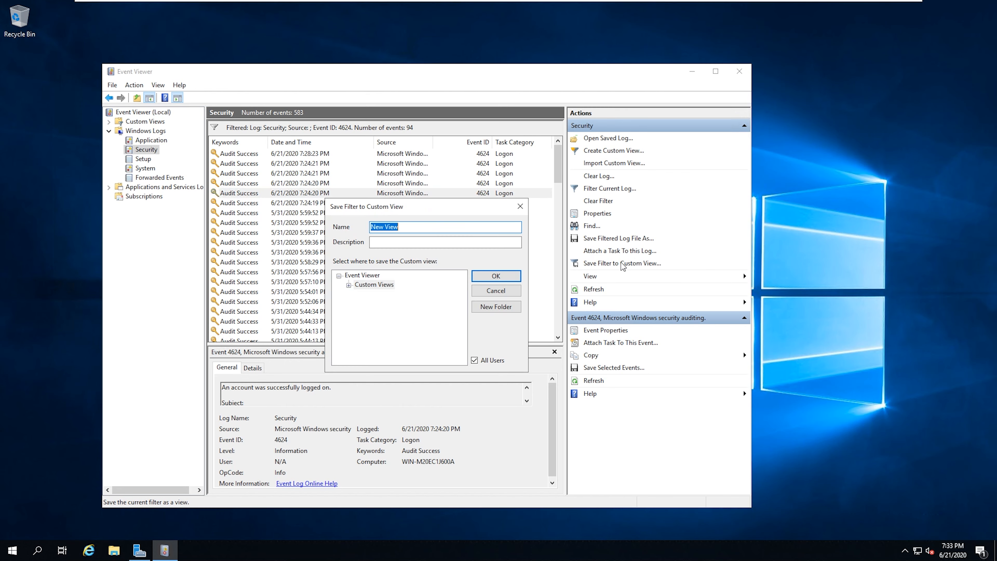
{"action": "type", "text": "Test 1"}
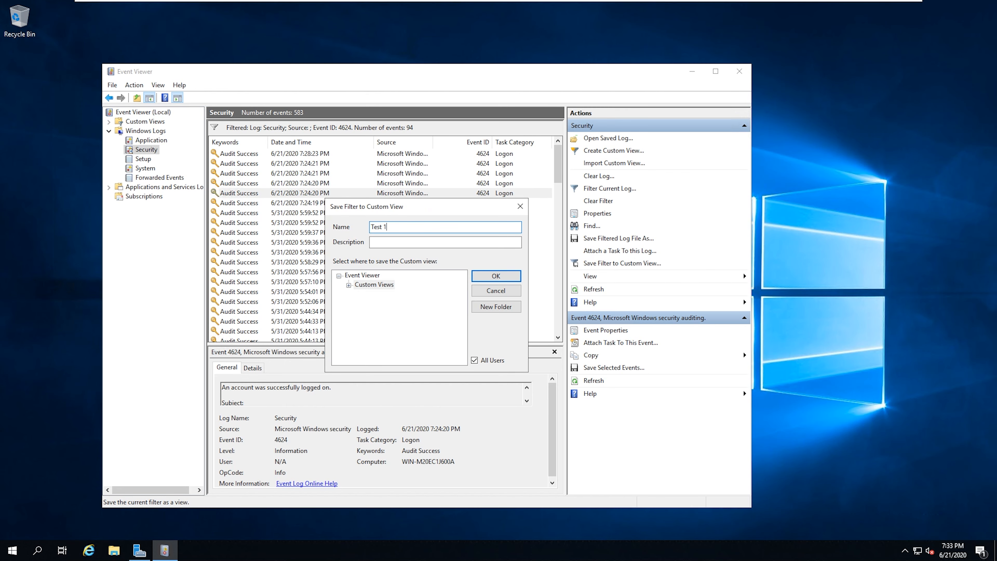
{"action": "mouse_move", "coordinate": [495, 275]}
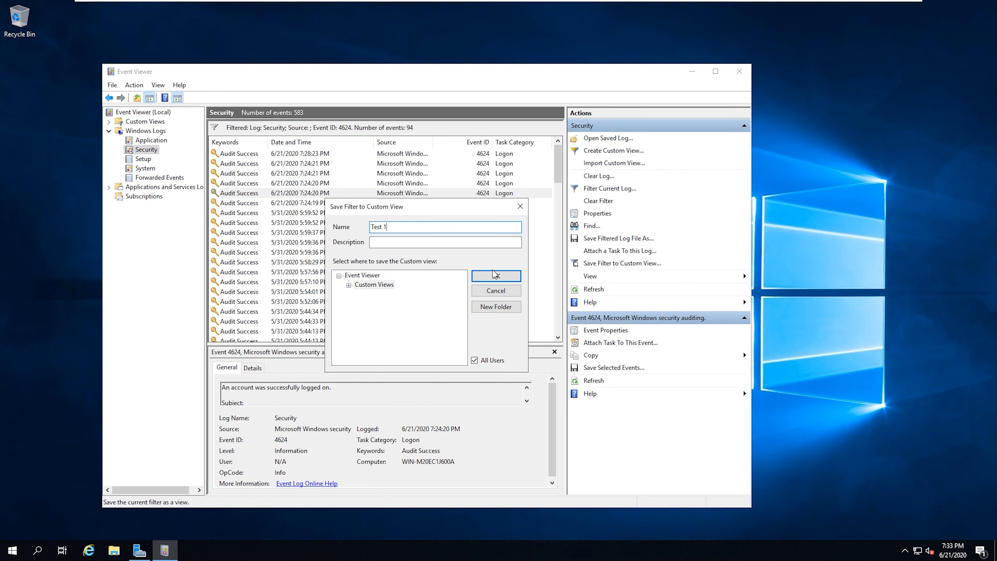
{"action": "left_click", "coordinate": [496, 275]}
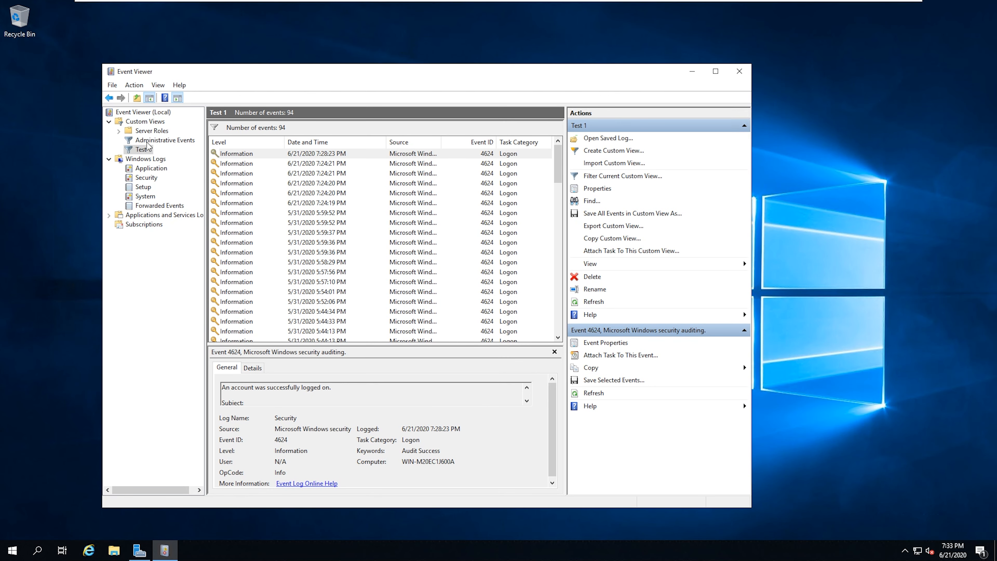
{"action": "left_click", "coordinate": [316, 173]}
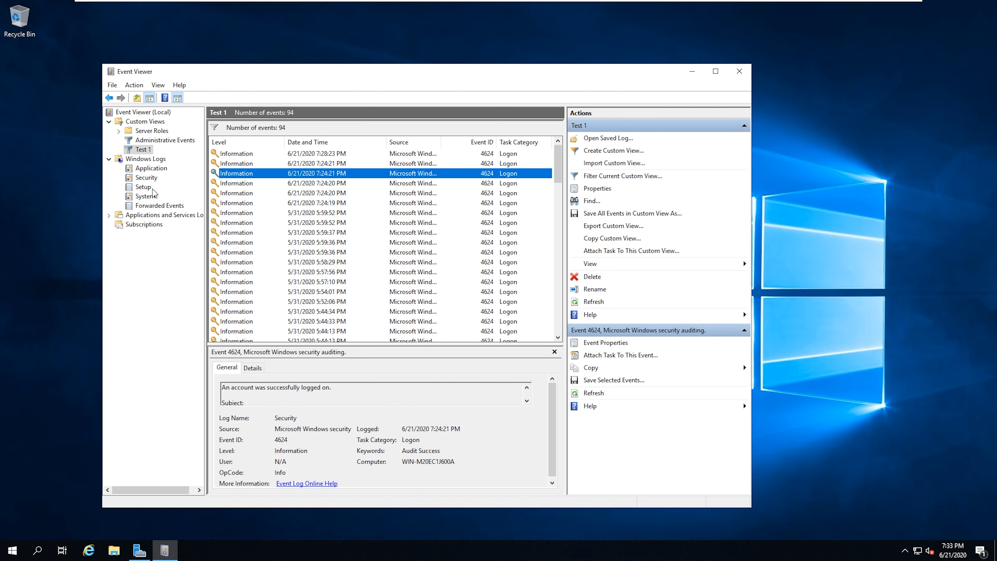
{"action": "mouse_move", "coordinate": [151, 150]}
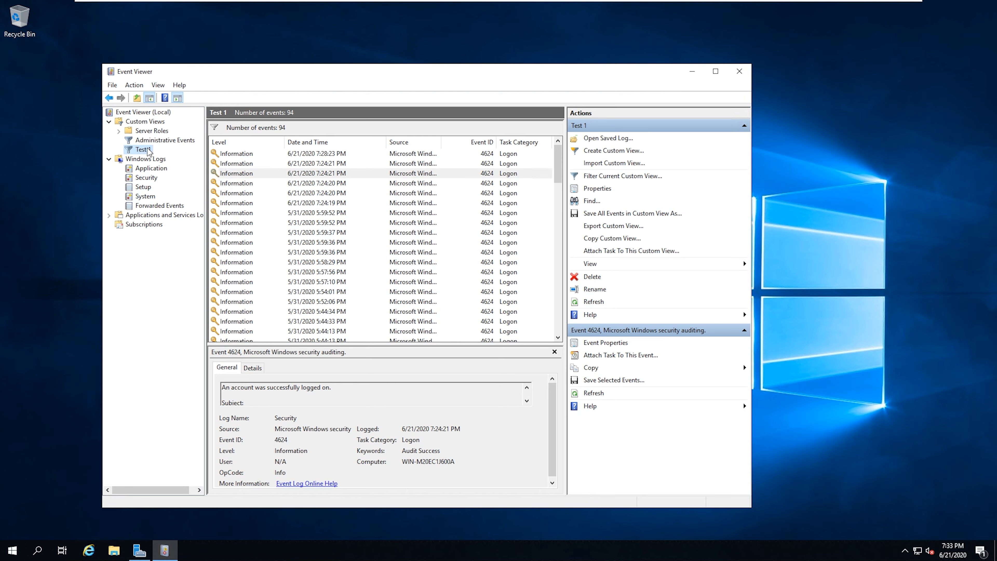
{"action": "right_click", "coordinate": [143, 149]}
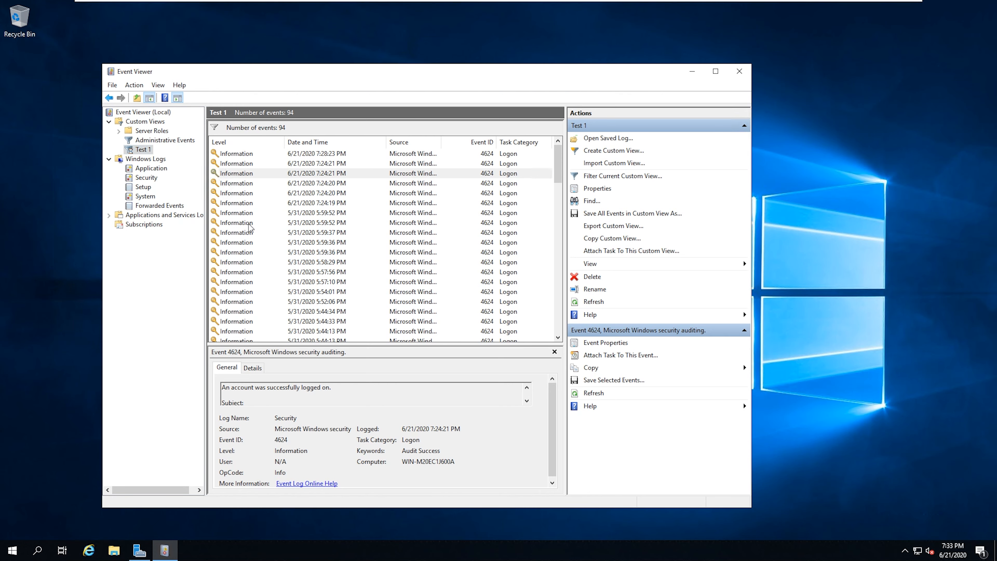
{"action": "left_click", "coordinate": [632, 213]}
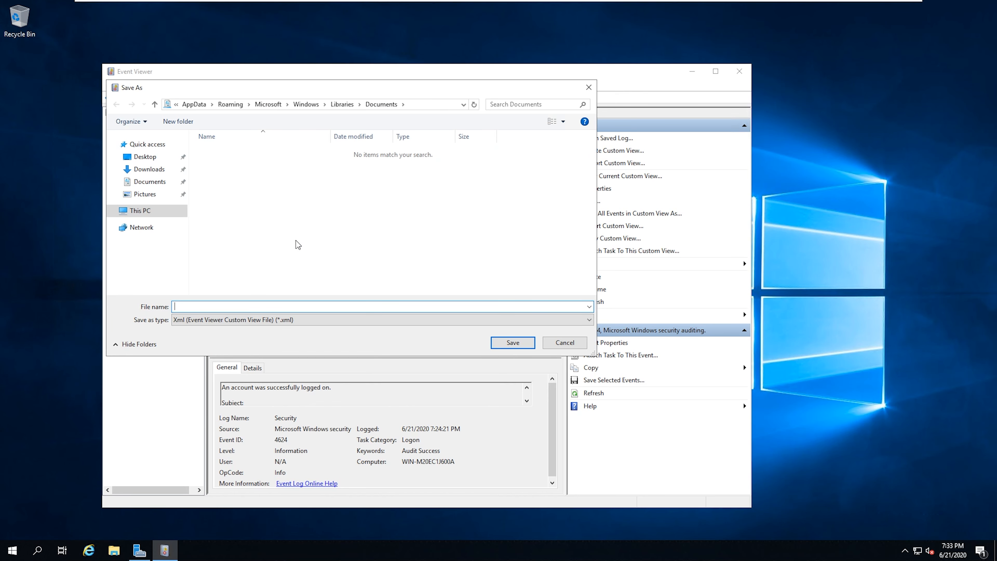
{"action": "mouse_move", "coordinate": [521, 335]}
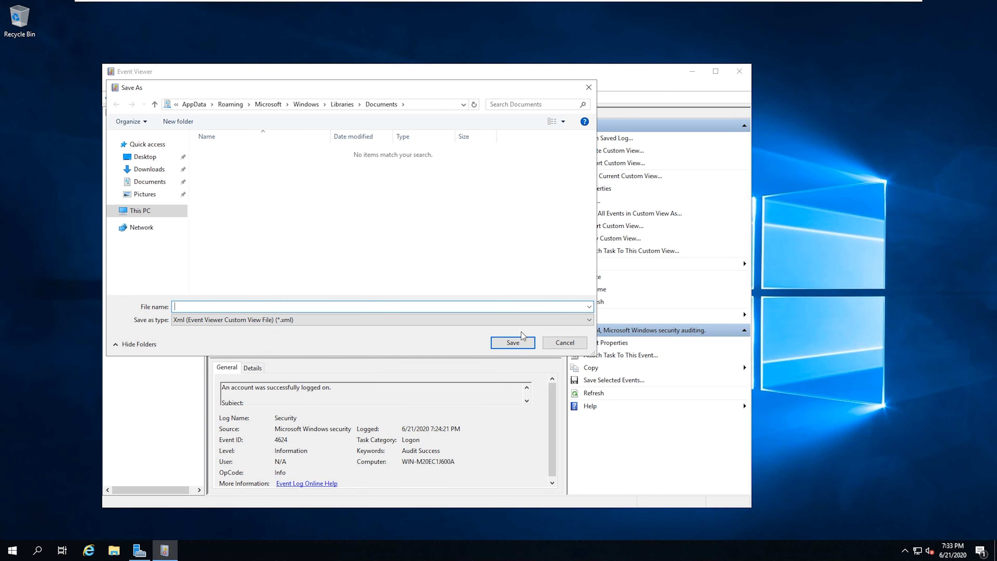
{"action": "left_click", "coordinate": [563, 342]}
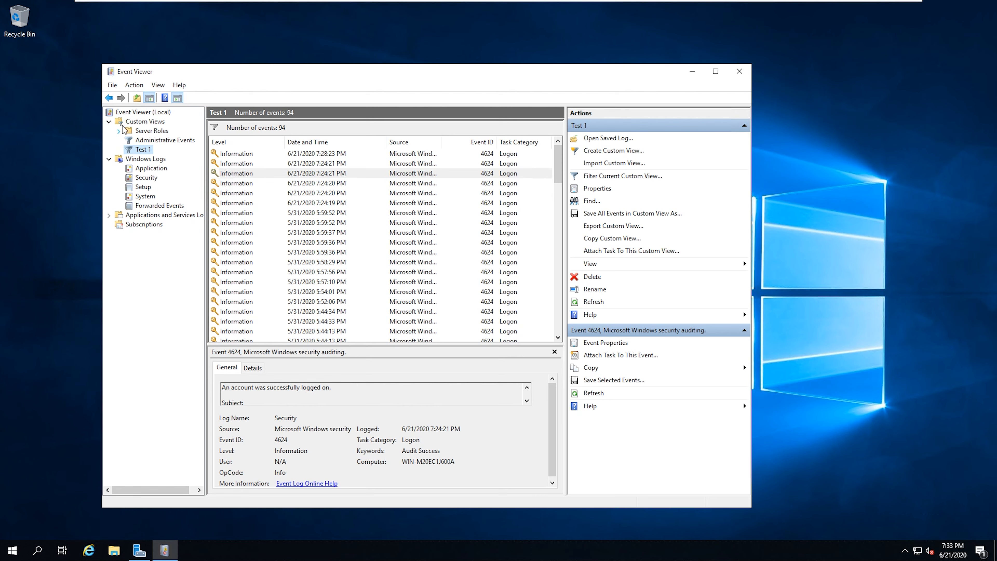
{"action": "right_click", "coordinate": [145, 121]}
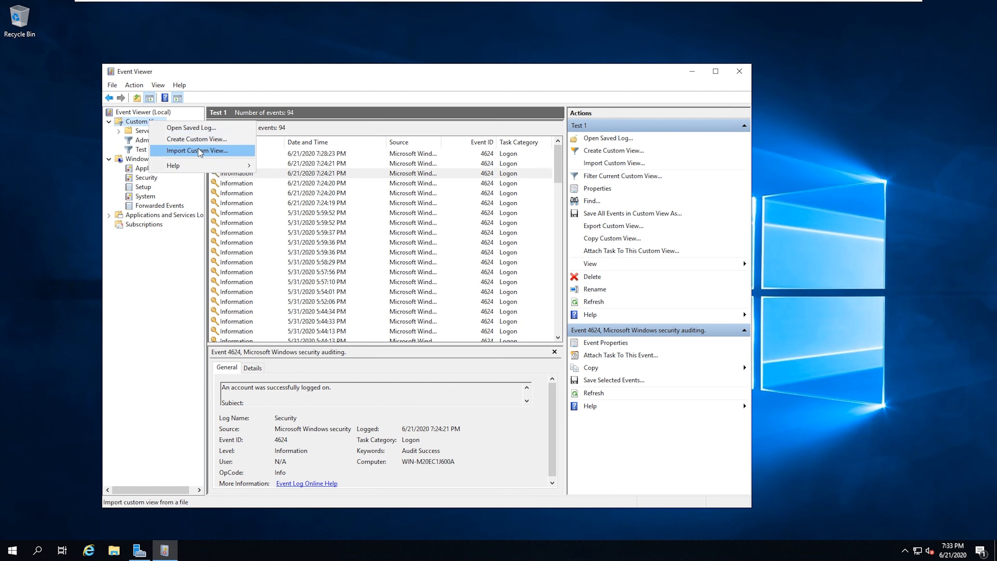
{"action": "left_click", "coordinate": [198, 150]}
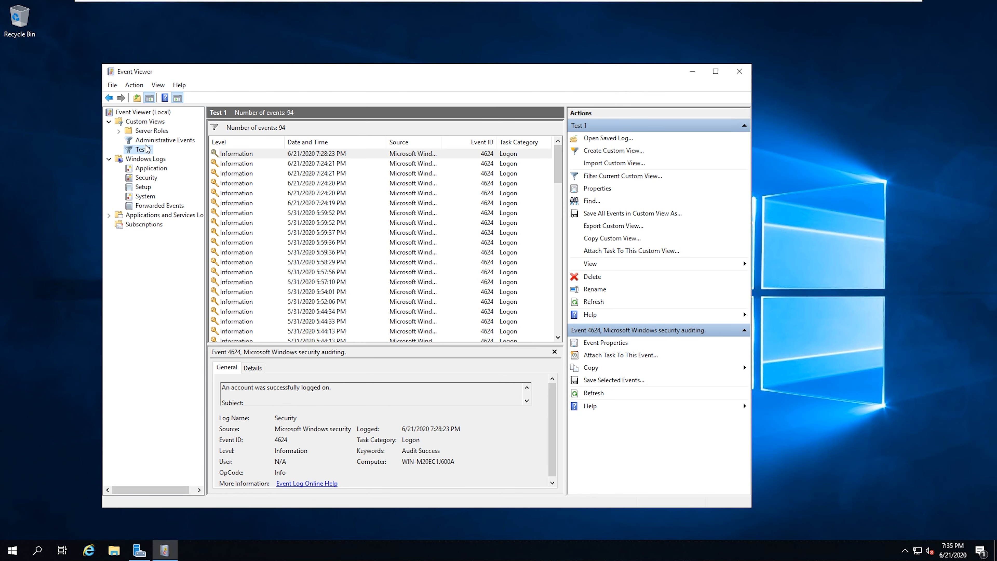
{"action": "mouse_move", "coordinate": [149, 124]}
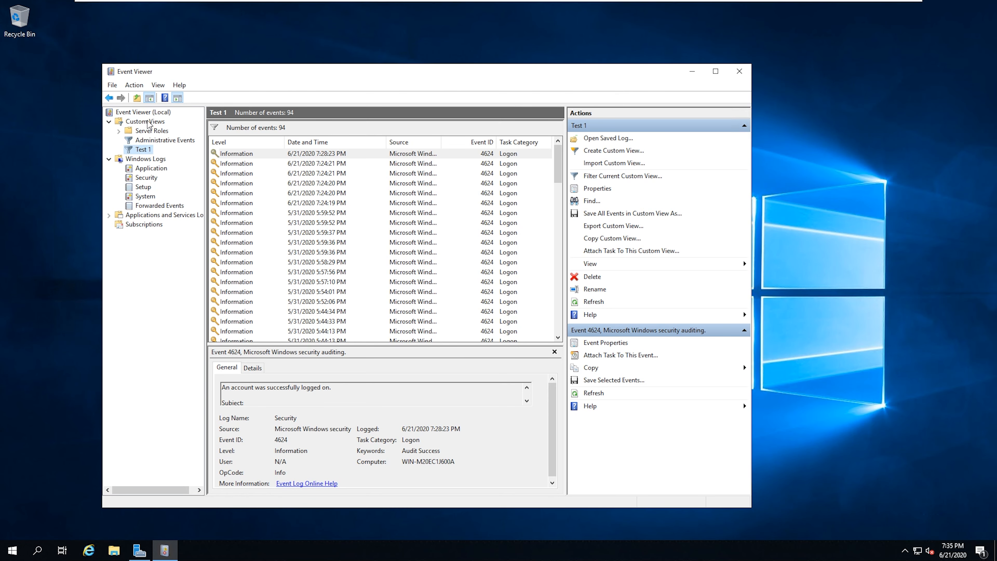
Create a custom view filtering the Security log to event ID 1102 and confirm it
{"action": "right_click", "coordinate": [144, 121]}
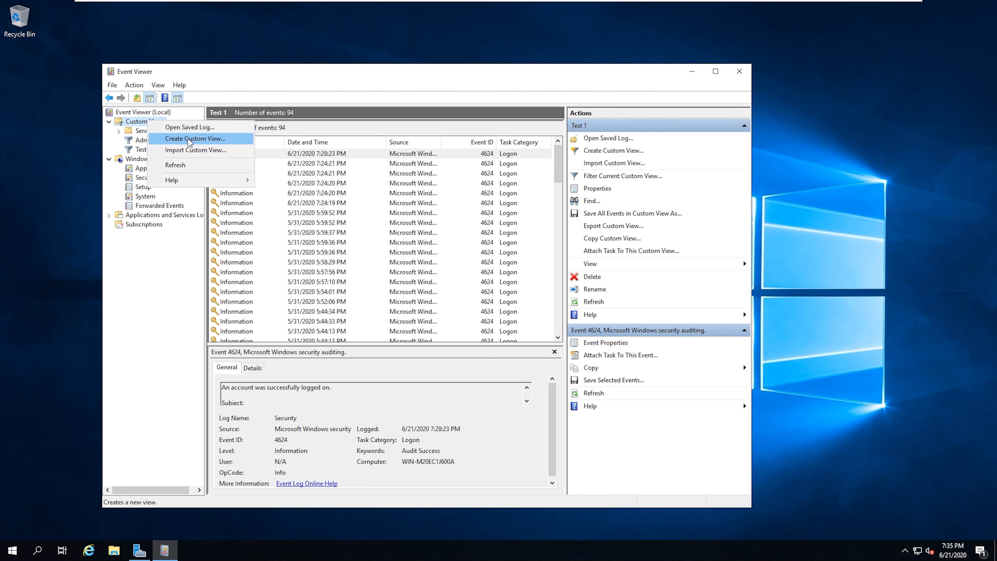
{"action": "left_click", "coordinate": [195, 138]}
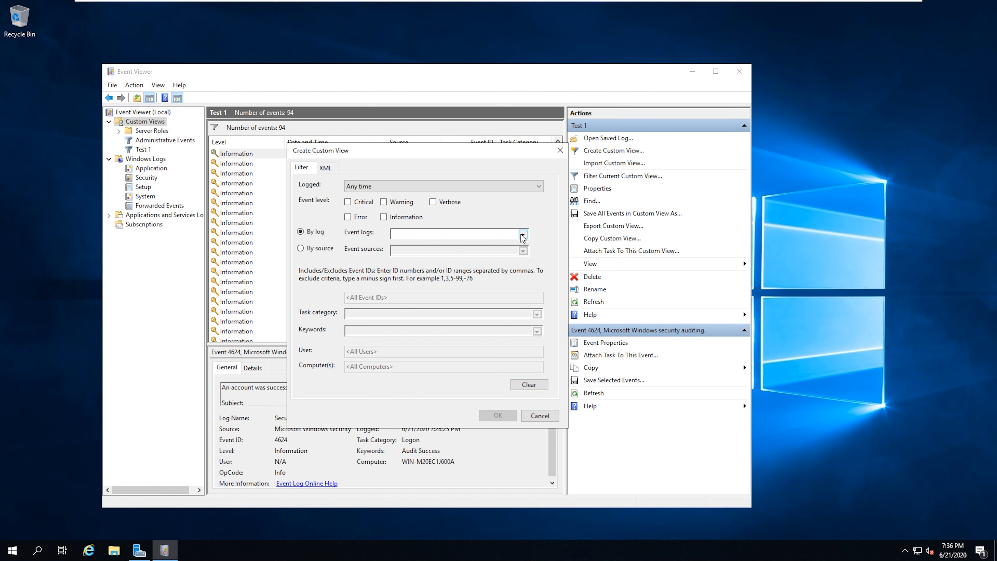
{"action": "left_click", "coordinate": [522, 232]}
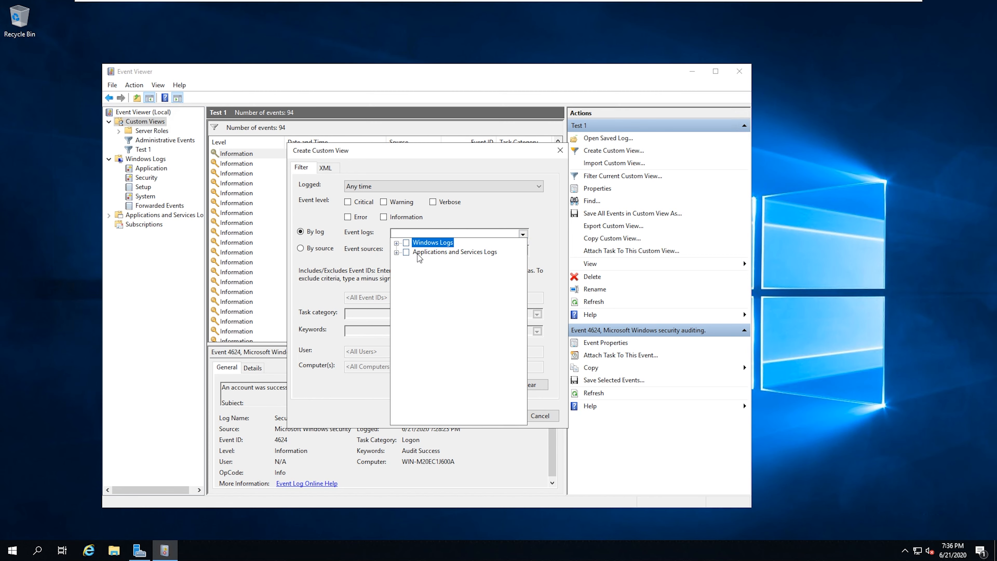
{"action": "left_click", "coordinate": [396, 243]}
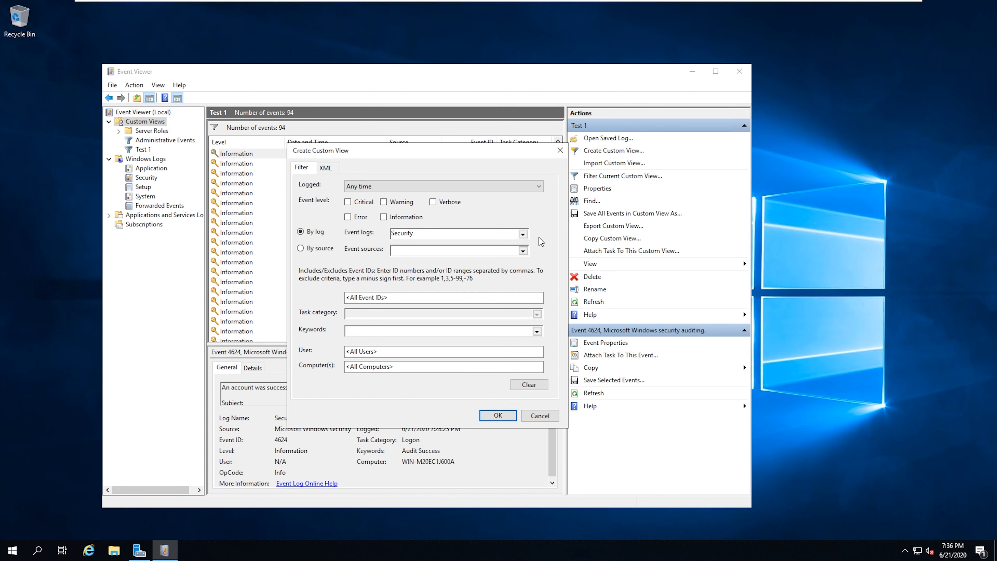
{"action": "left_click", "coordinate": [443, 297]}
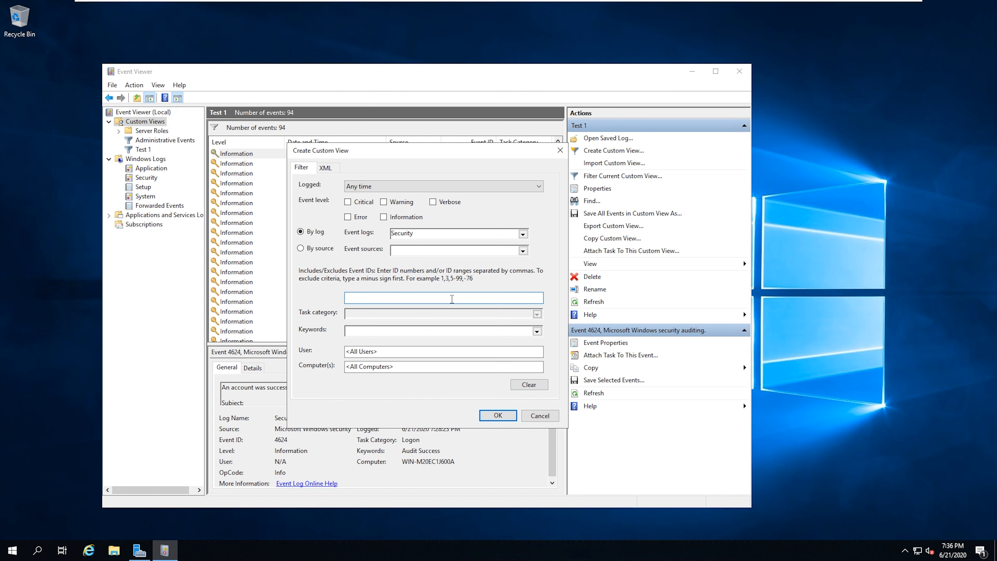
{"action": "type", "text": "1102"}
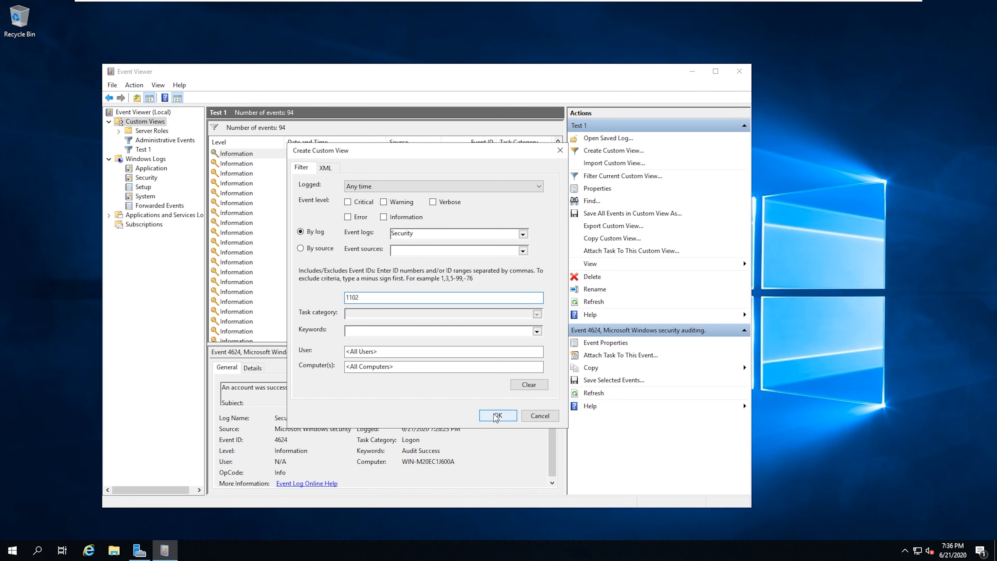
{"action": "left_click", "coordinate": [496, 416]}
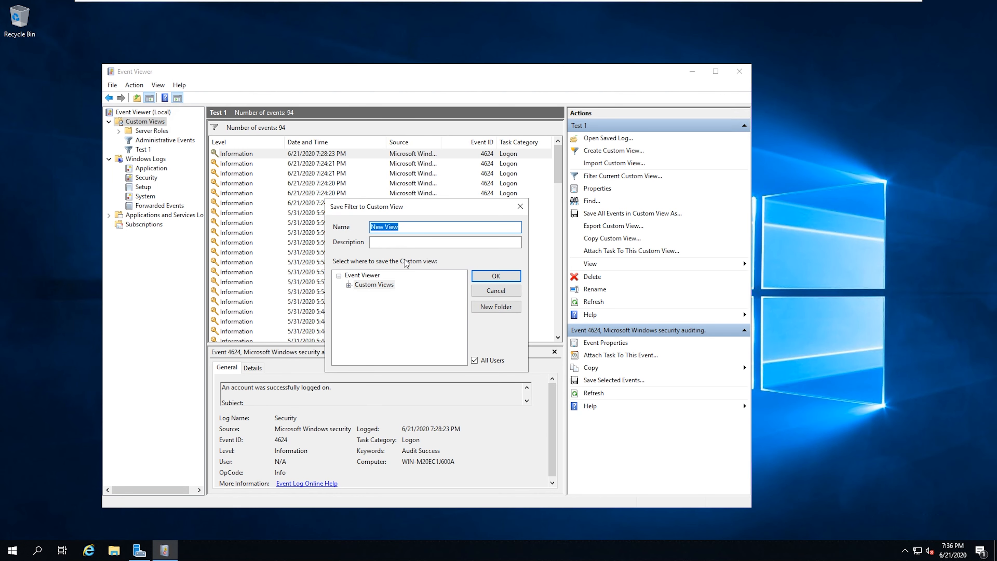
Name the new 1102 view 'Custom View Test 2' and save it, showing 0 events
{"action": "type", "text": "Custom"}
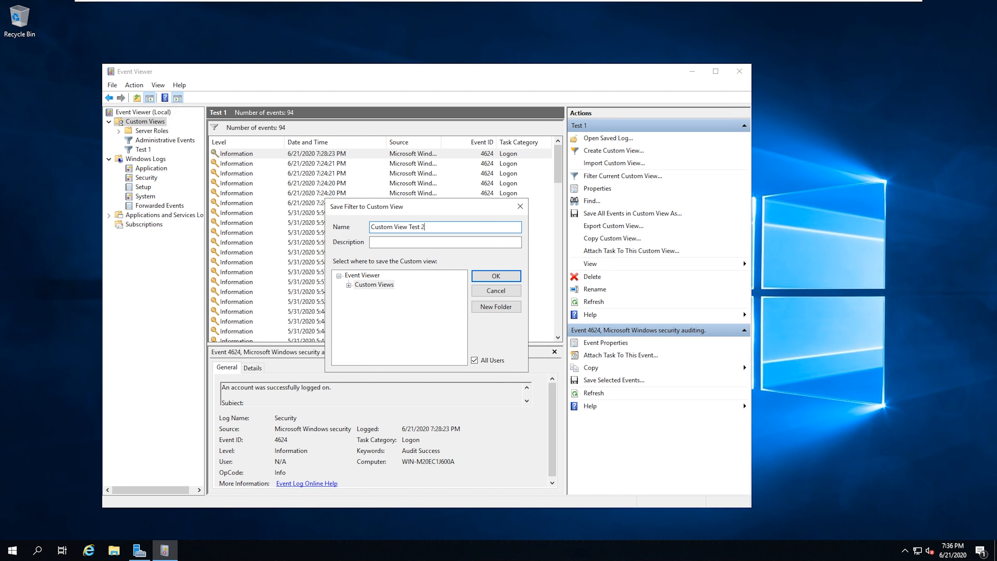
{"action": "left_click", "coordinate": [495, 275]}
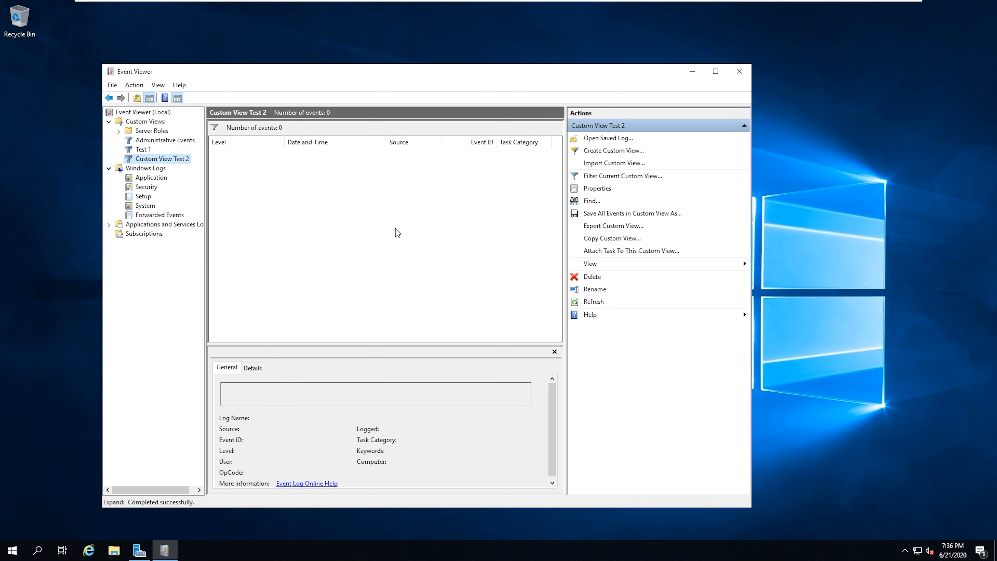
{"action": "mouse_move", "coordinate": [150, 192]}
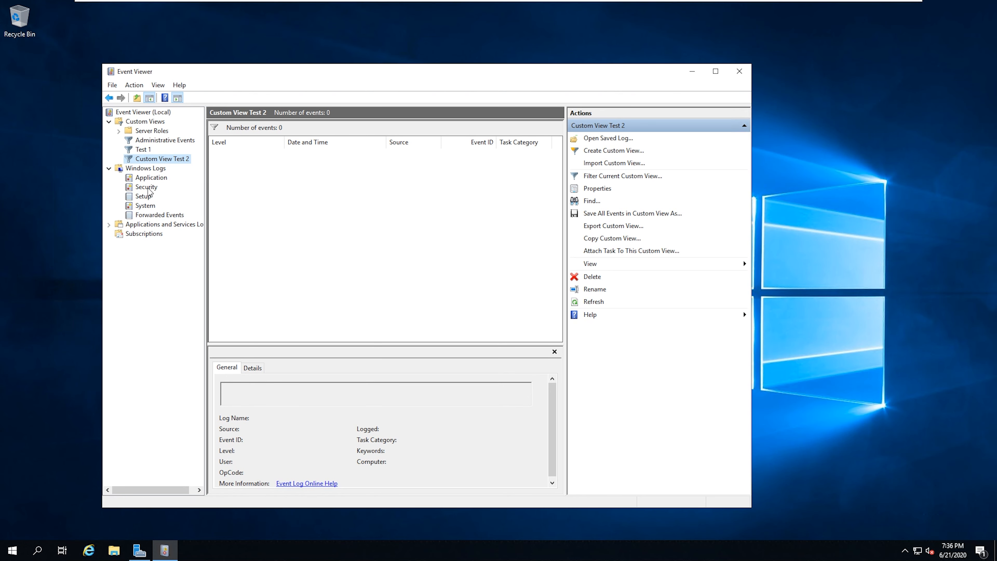
Clear the Security log without saving, then view the new 1102 event in Custom View Test 2
{"action": "left_click", "coordinate": [145, 187]}
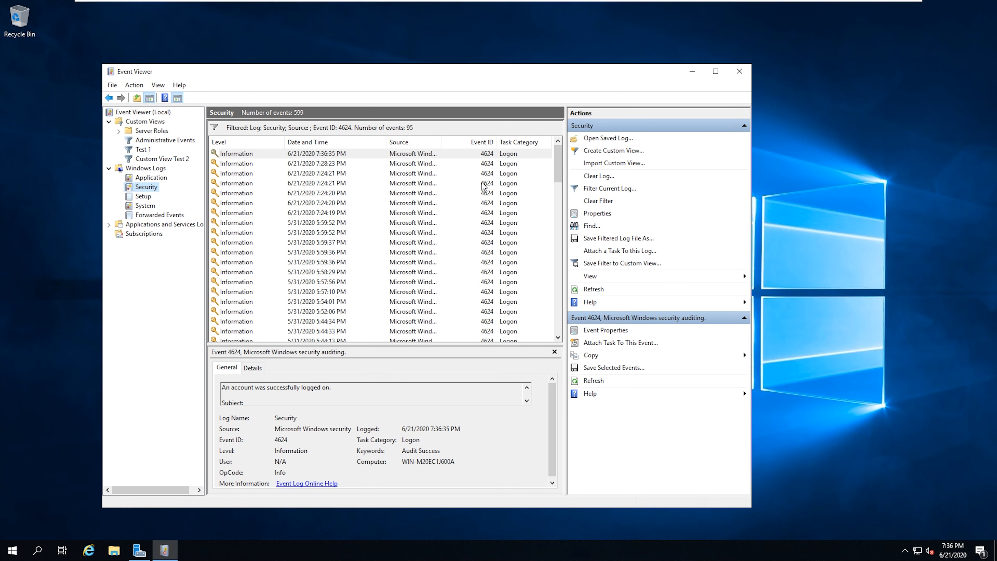
{"action": "left_click", "coordinate": [599, 176]}
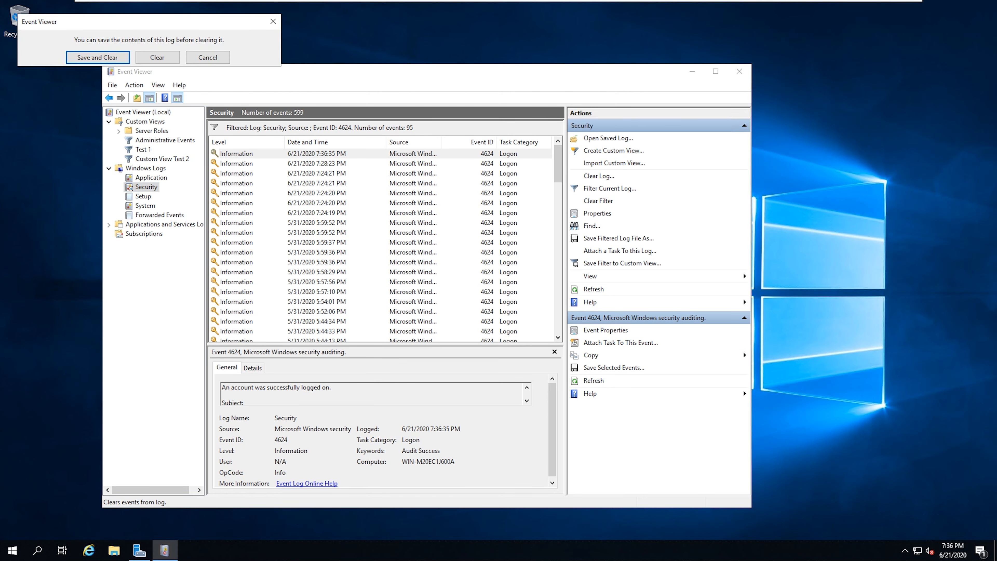
{"action": "left_click", "coordinate": [156, 57]}
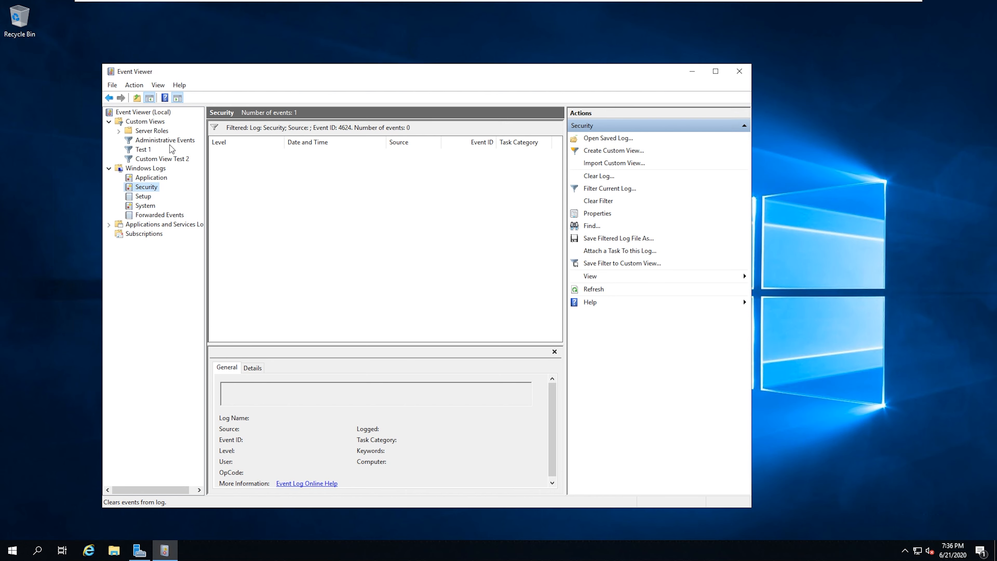
{"action": "left_click", "coordinate": [162, 158]}
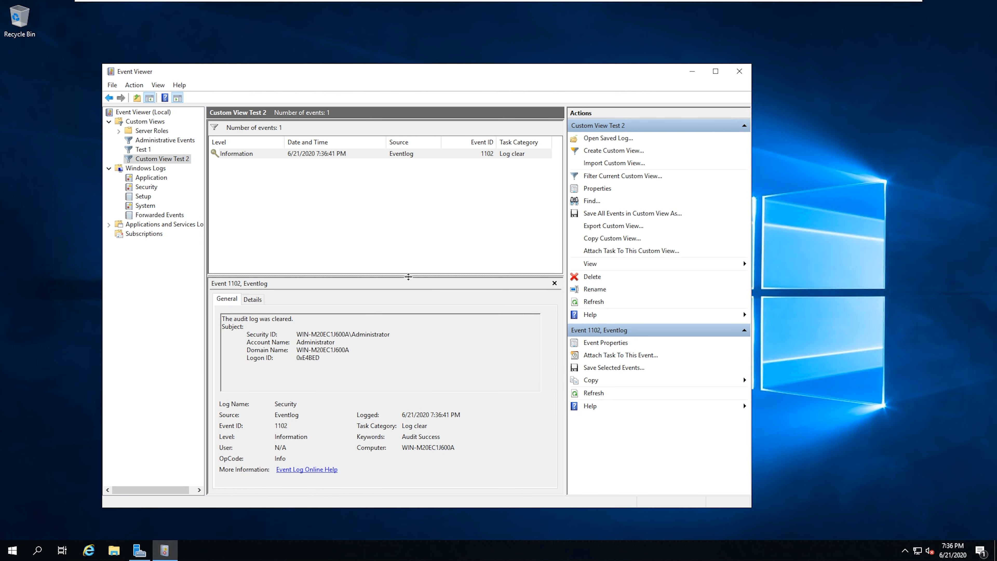
{"action": "mouse_move", "coordinate": [437, 339]}
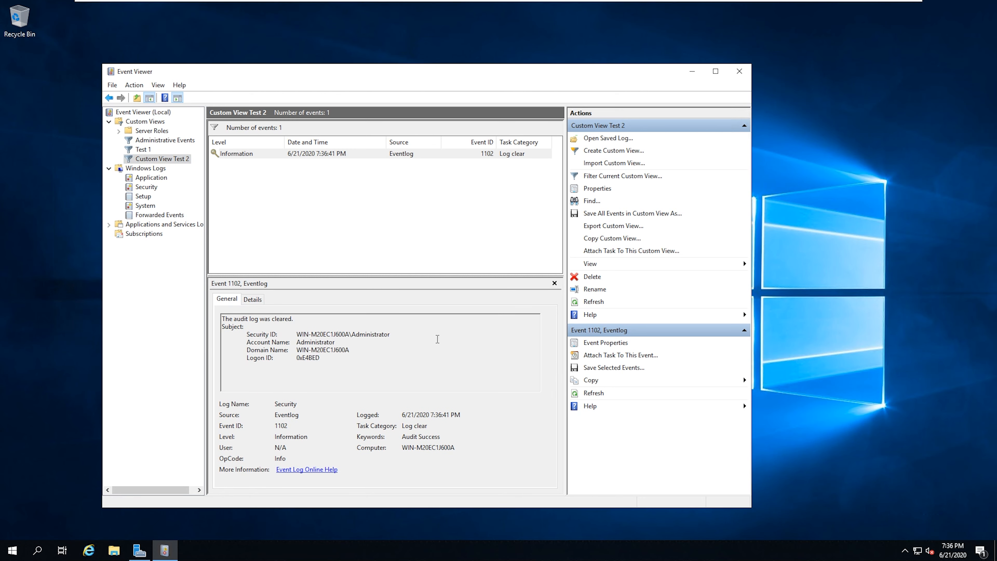